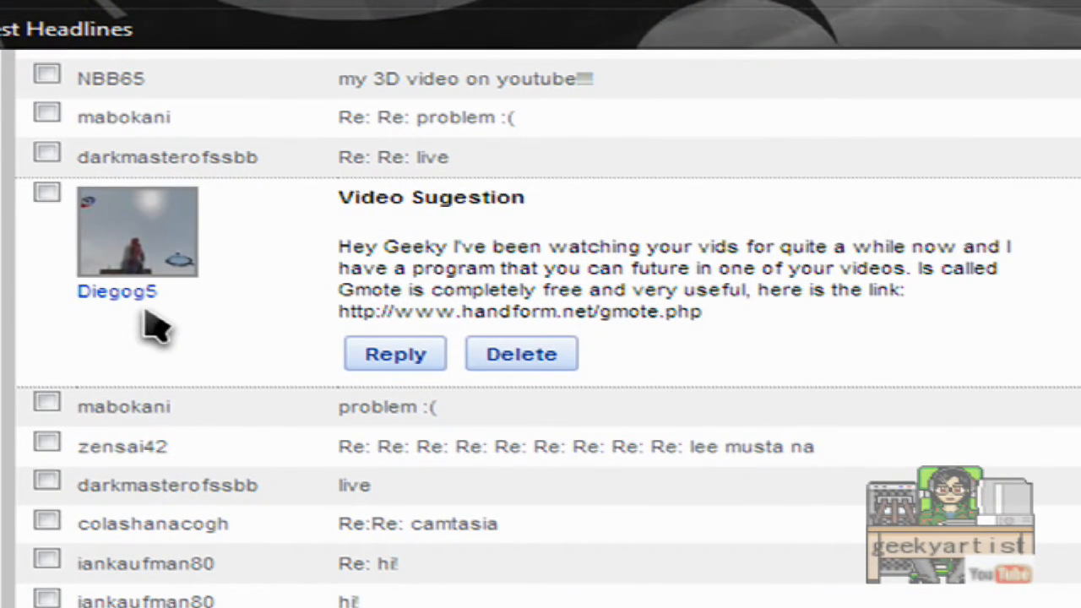
pyautogui.moveTo(389, 228)
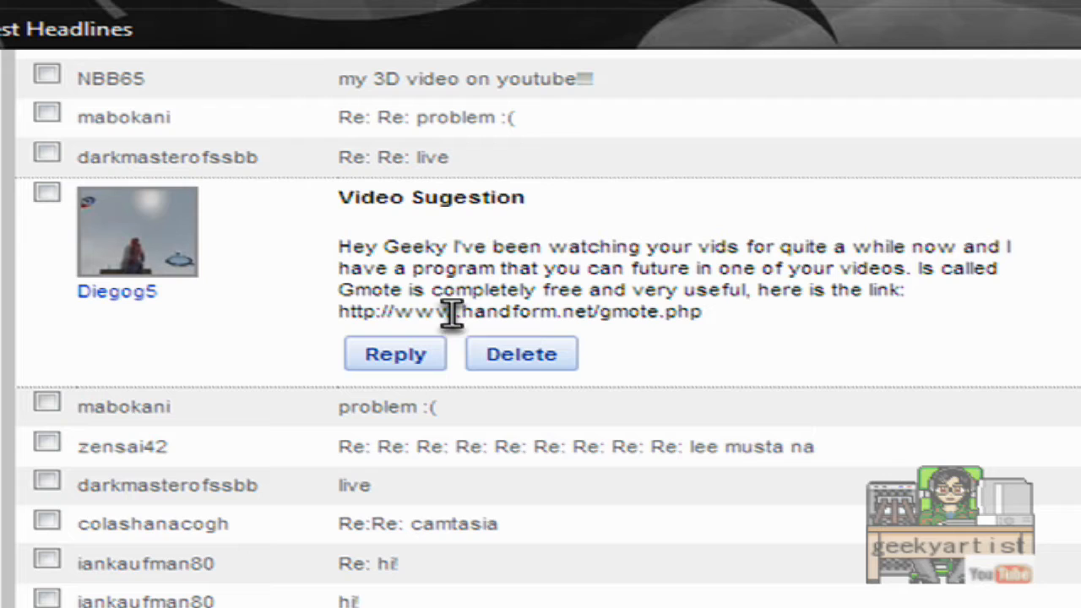
pyautogui.moveTo(776, 329)
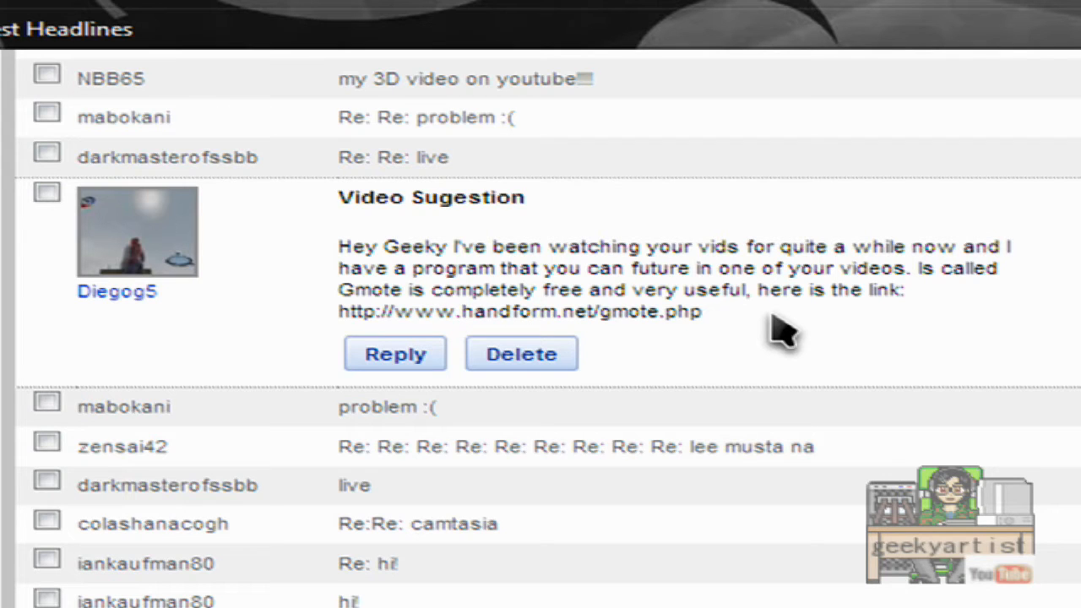
pyautogui.moveTo(763, 372)
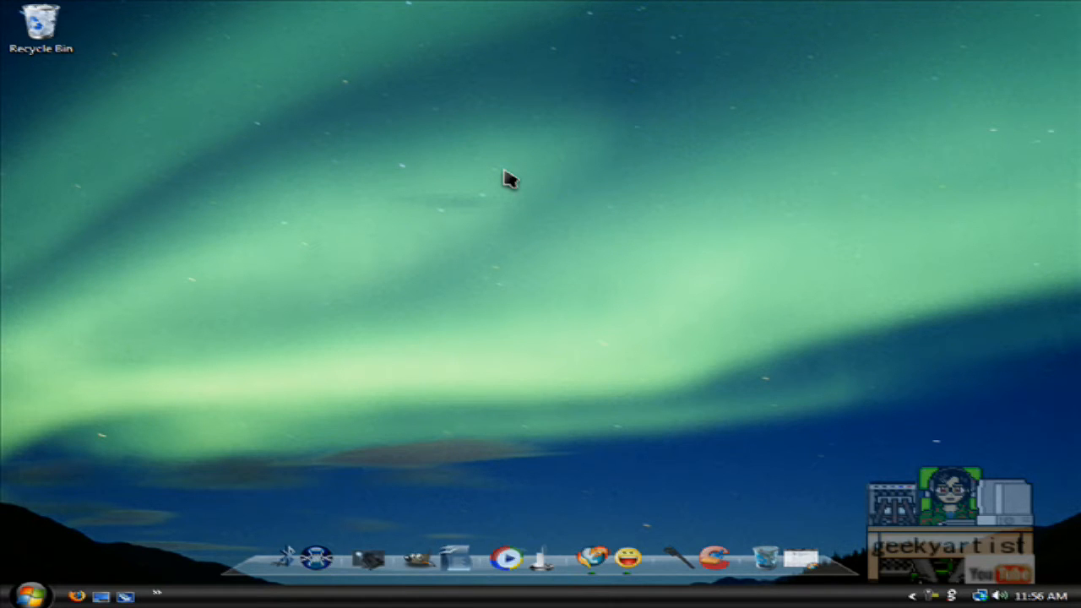
pyautogui.moveTo(497, 167)
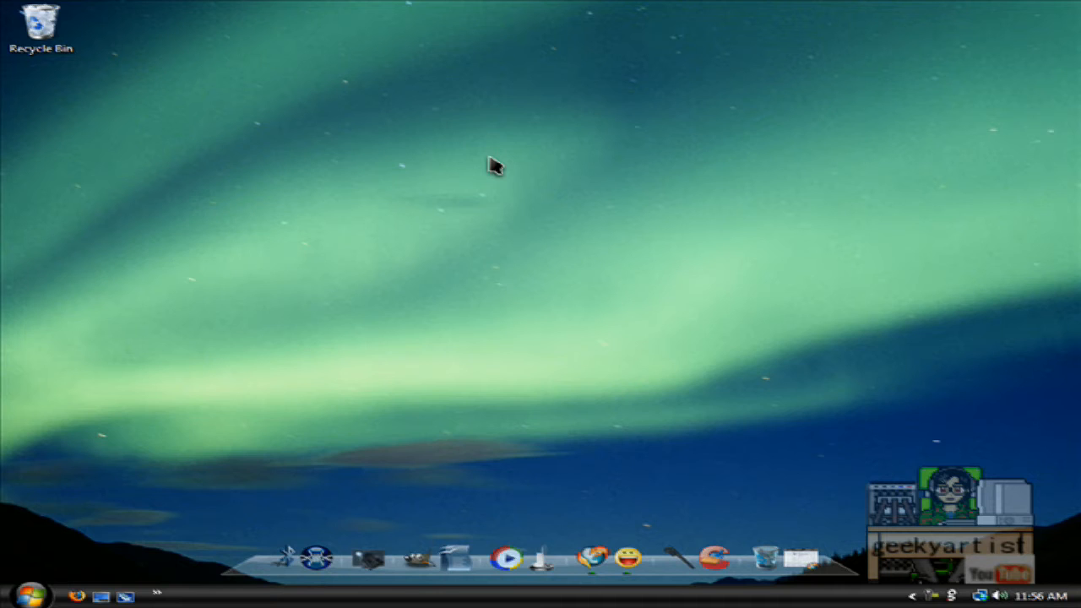
pyautogui.moveTo(498, 134)
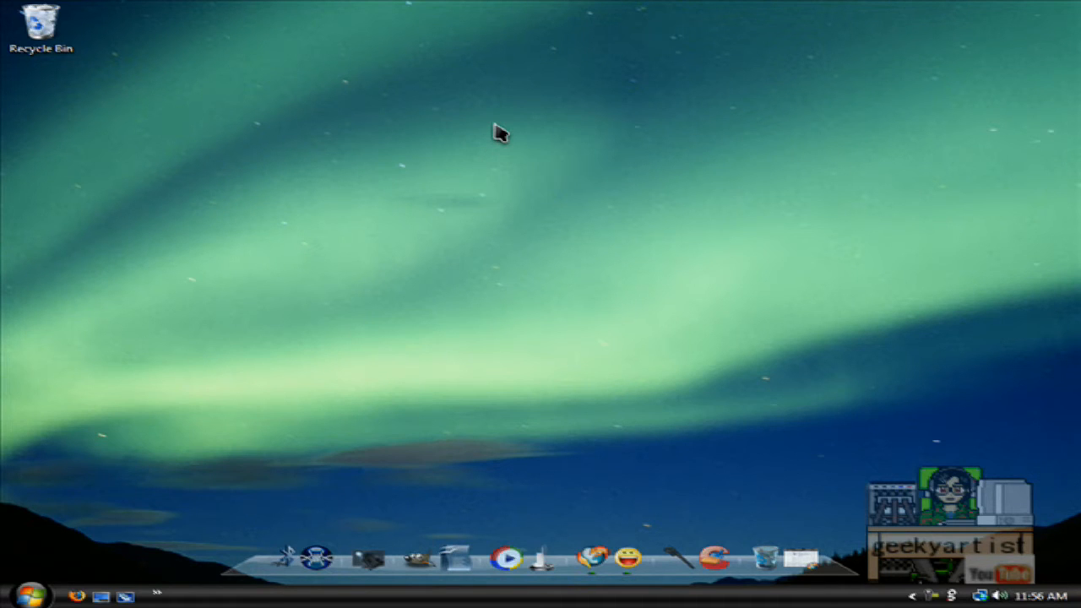
# - Draw a mouse gesture on the desktop after Firefox is minimised
pyautogui.moveTo(493, 121); pyautogui.dragTo(447, 239)
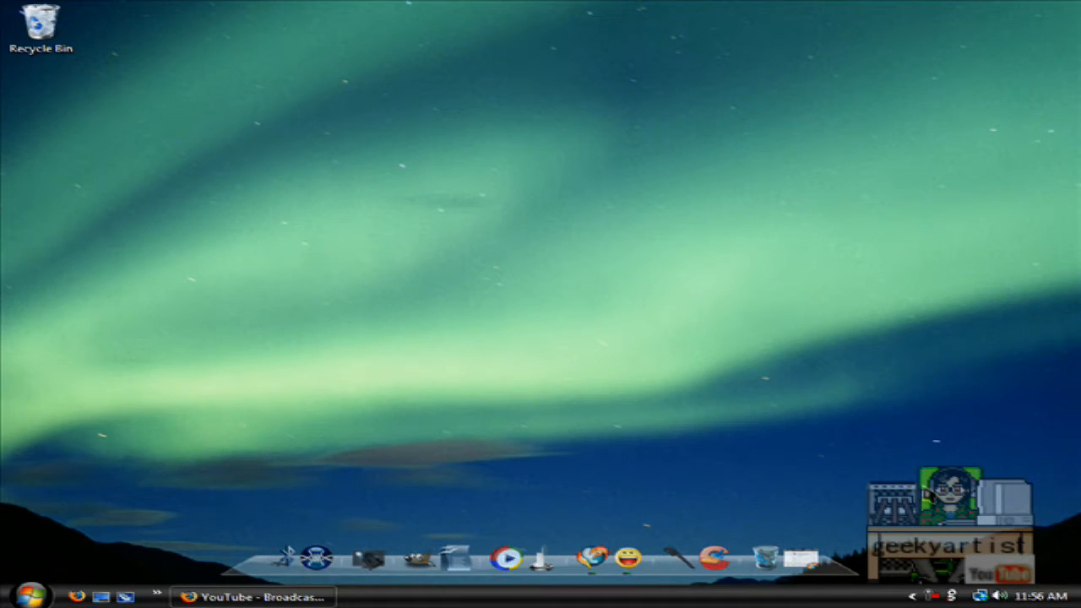
pyautogui.moveTo(689, 392)
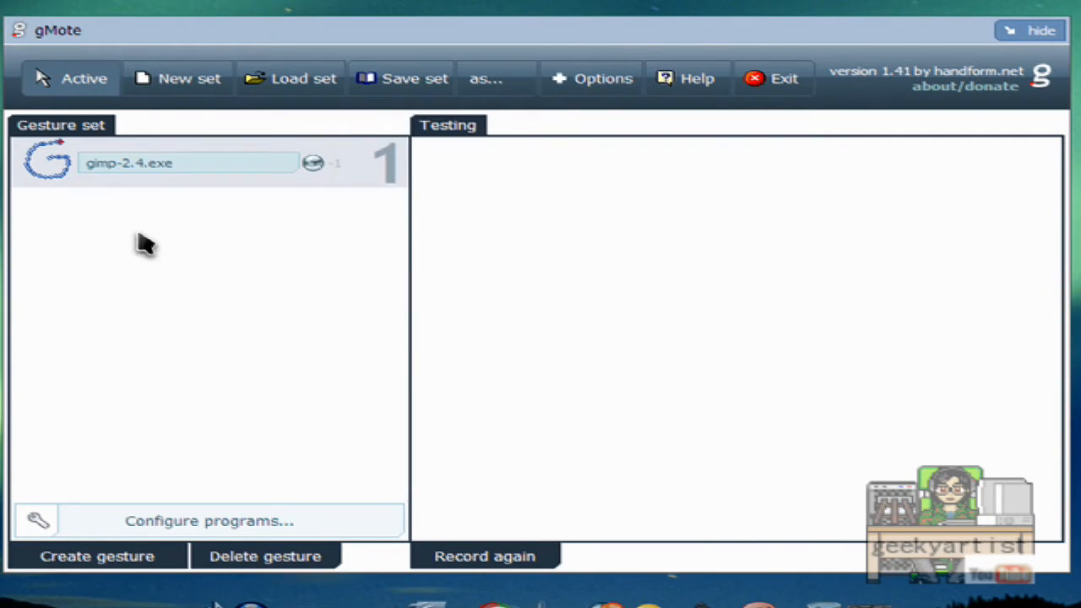
# - Assign the gimp-2.4.exe gesture a default action of launching a program or file
pyautogui.click(186, 162)
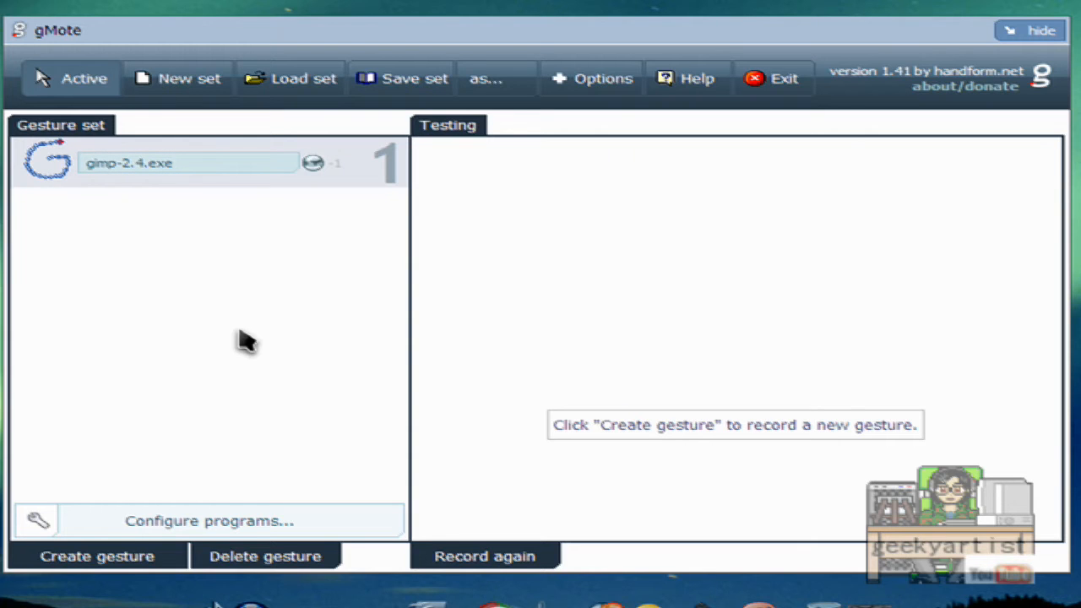
pyautogui.click(96, 556)
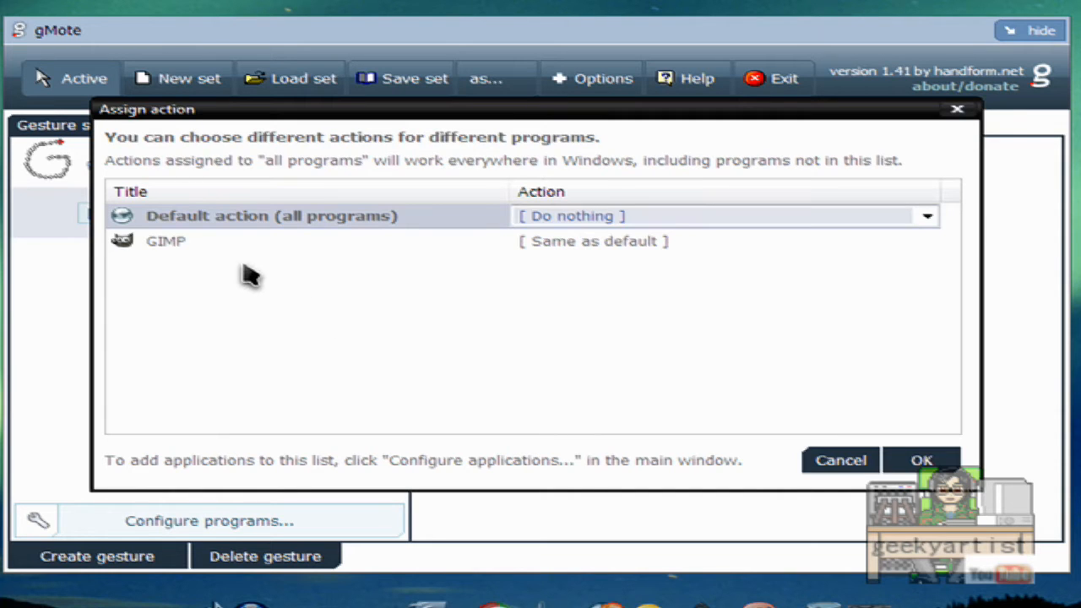
pyautogui.moveTo(927, 216)
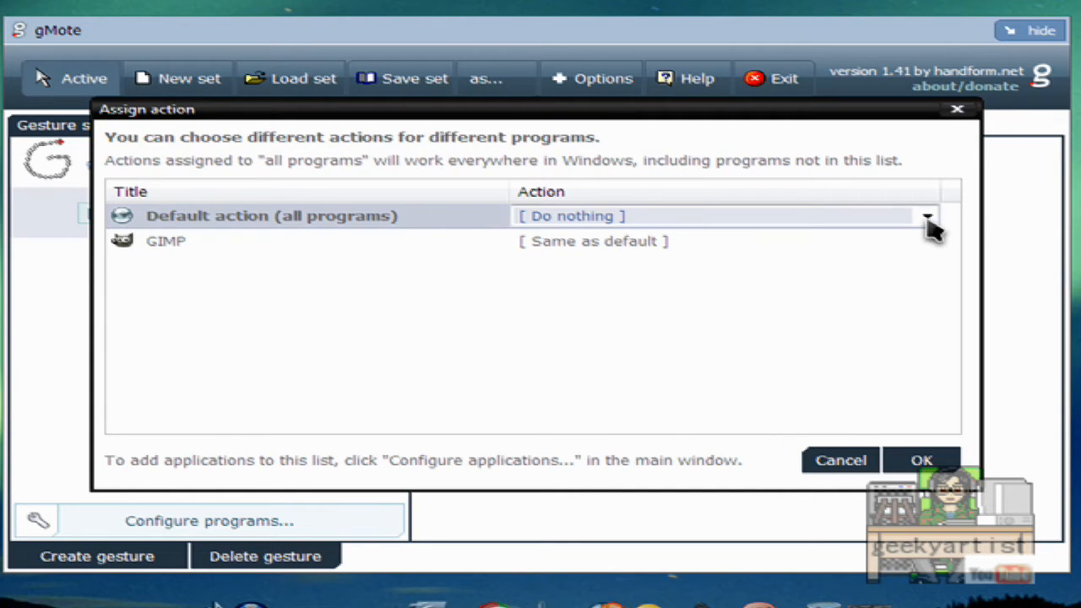
pyautogui.click(927, 216)
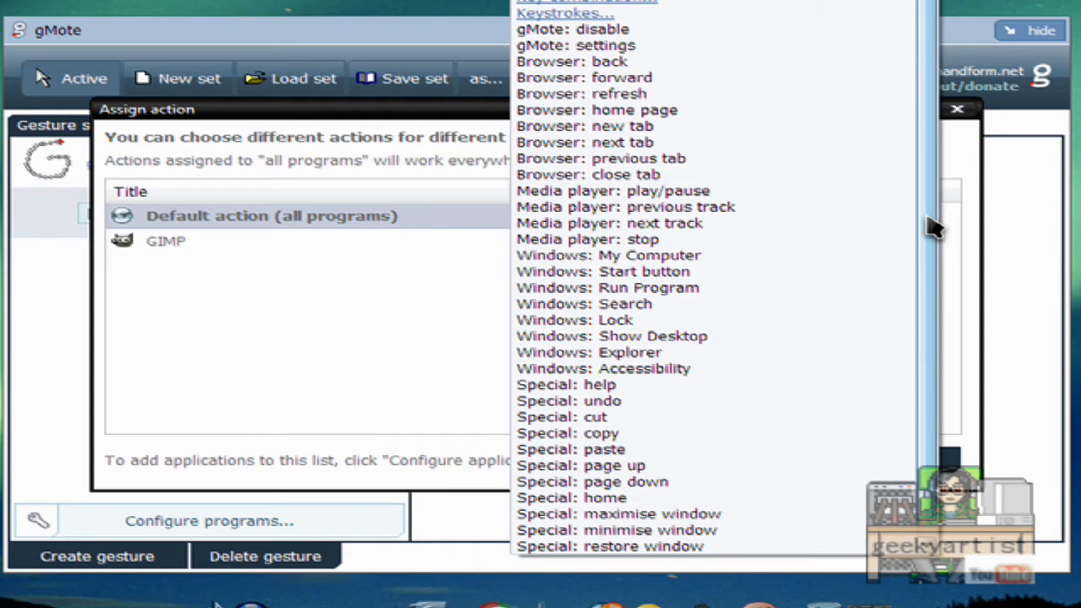
pyautogui.moveTo(996, 321)
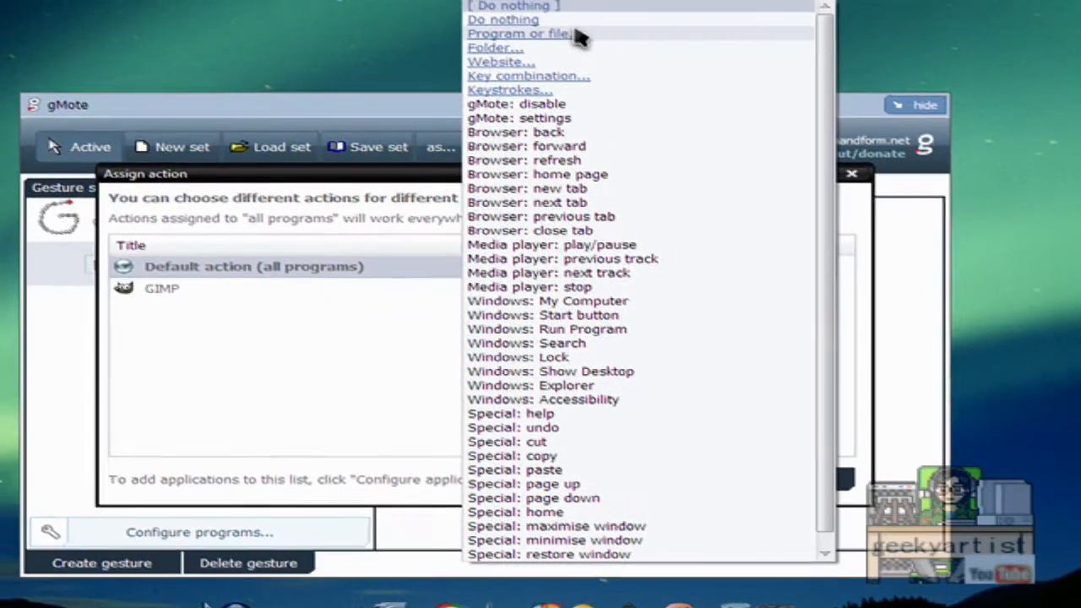
pyautogui.click(518, 34)
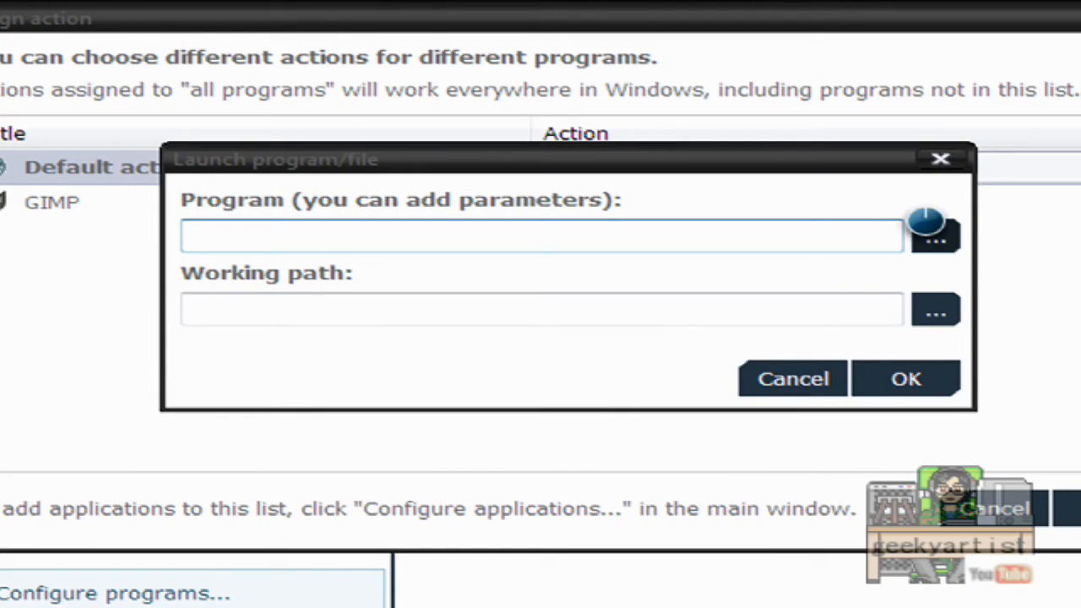
# - Browse and pick firefox.exe as the program the gesture launches
pyautogui.click(935, 237)
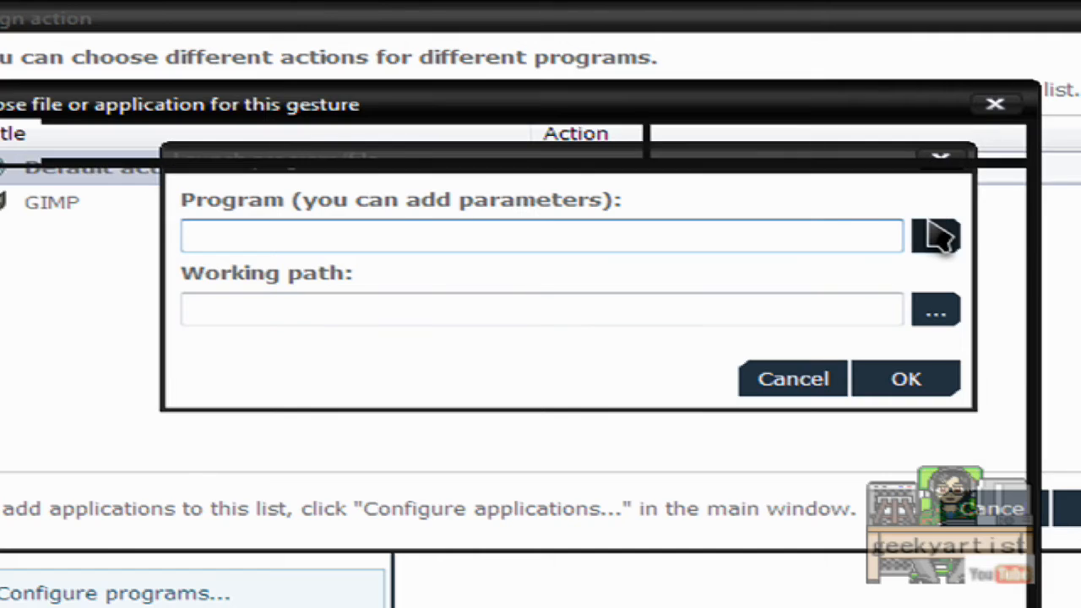
pyautogui.click(936, 235)
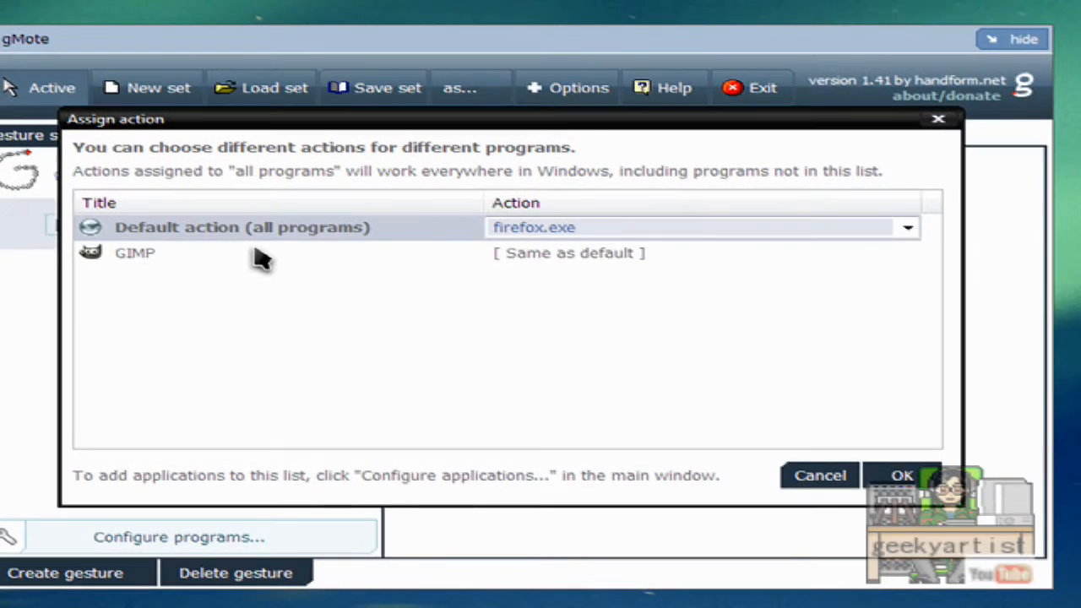
pyautogui.moveTo(776, 513)
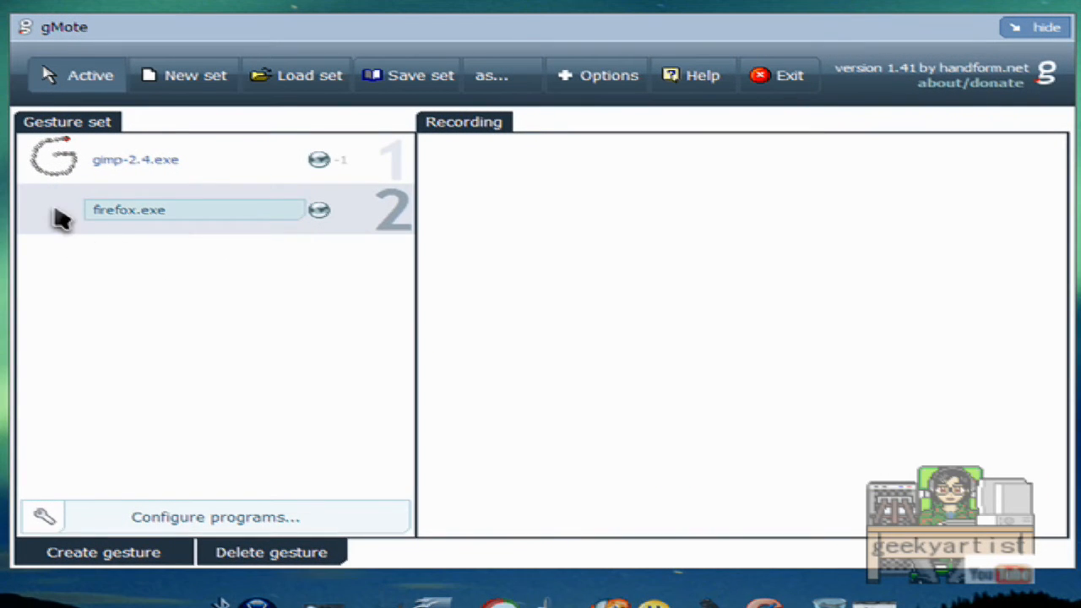
pyautogui.moveTo(35, 213)
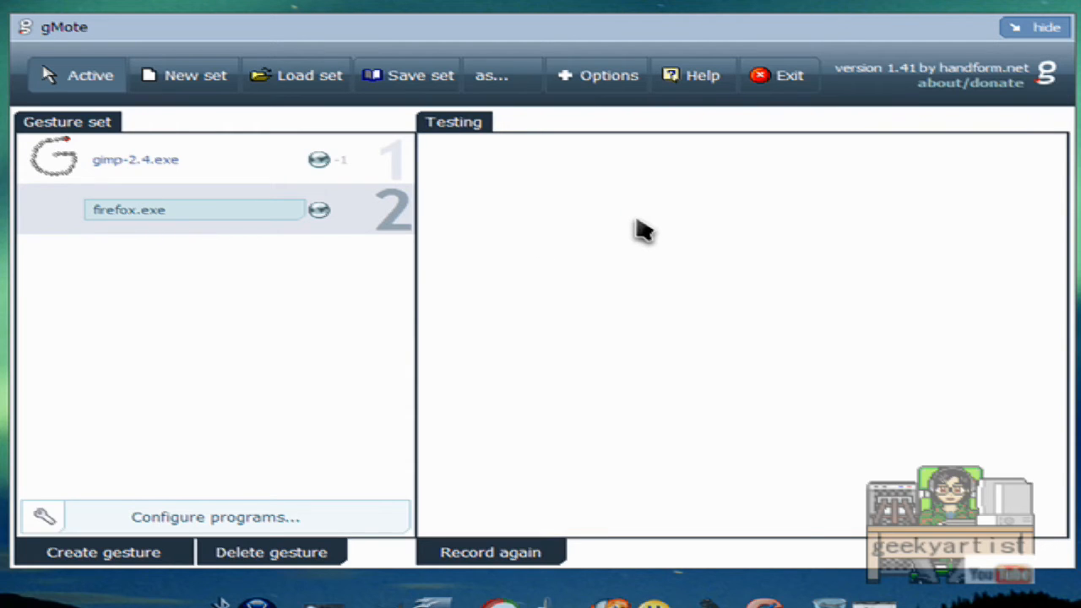
pyautogui.moveTo(93, 302)
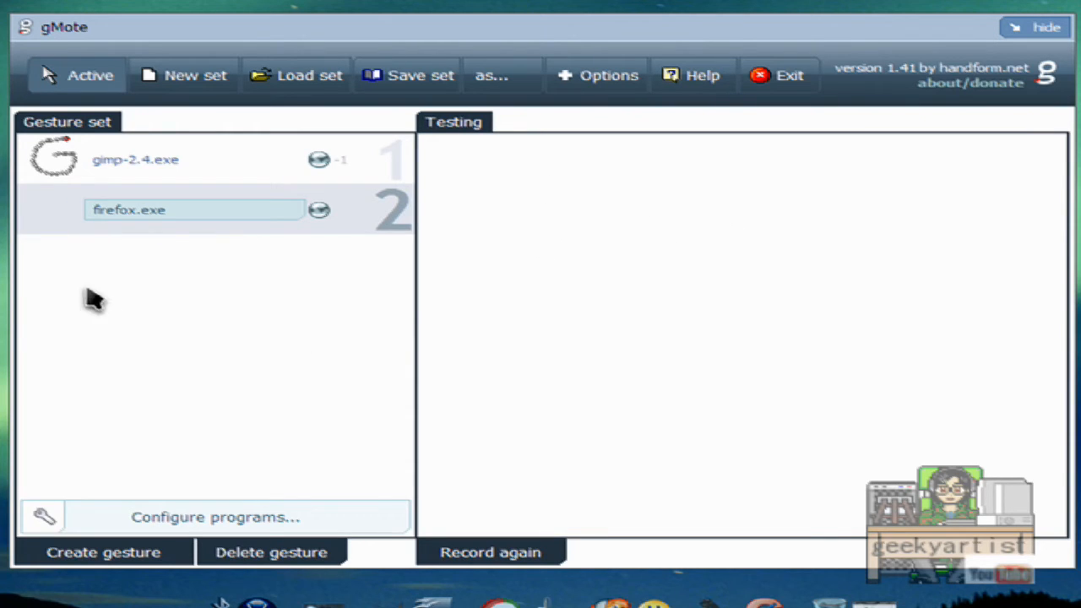
pyautogui.moveTo(490, 551)
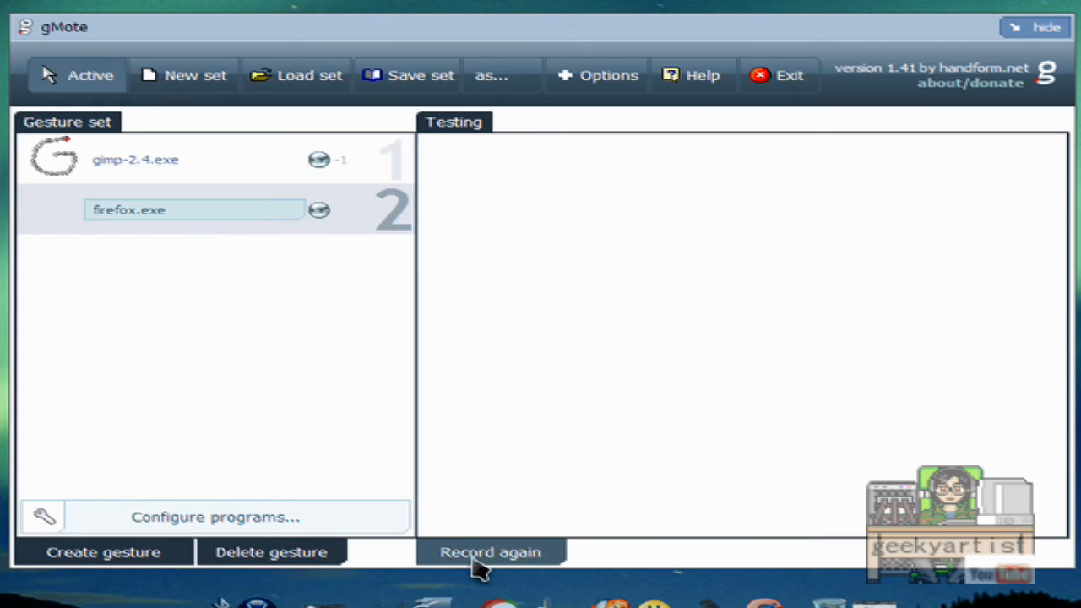
# - Record a looping stroke for the new firefox.exe gesture in the testing area
pyautogui.click(490, 550)
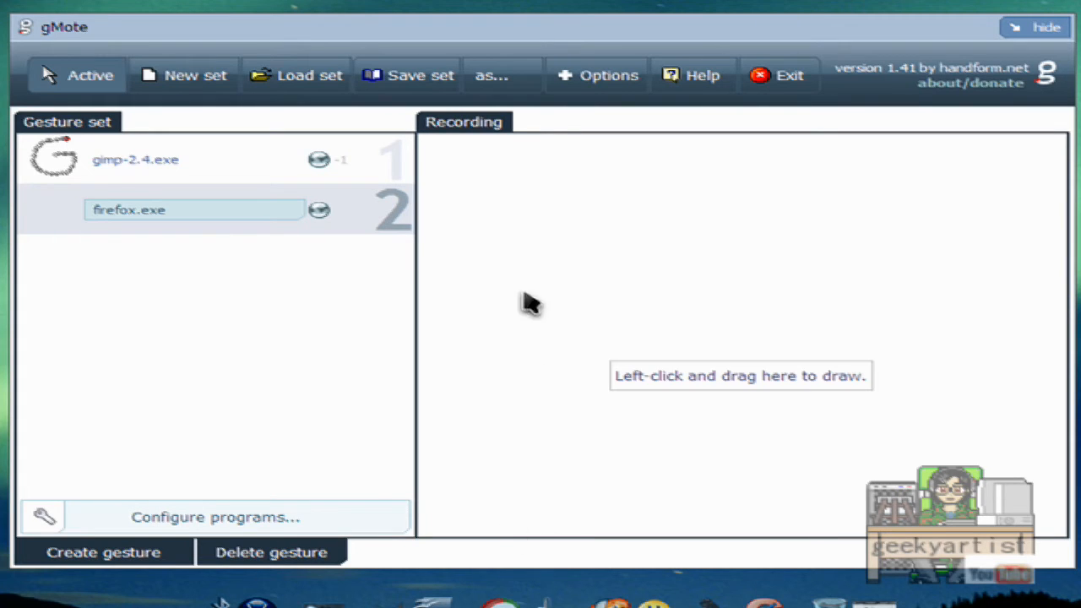
pyautogui.moveTo(571, 211)
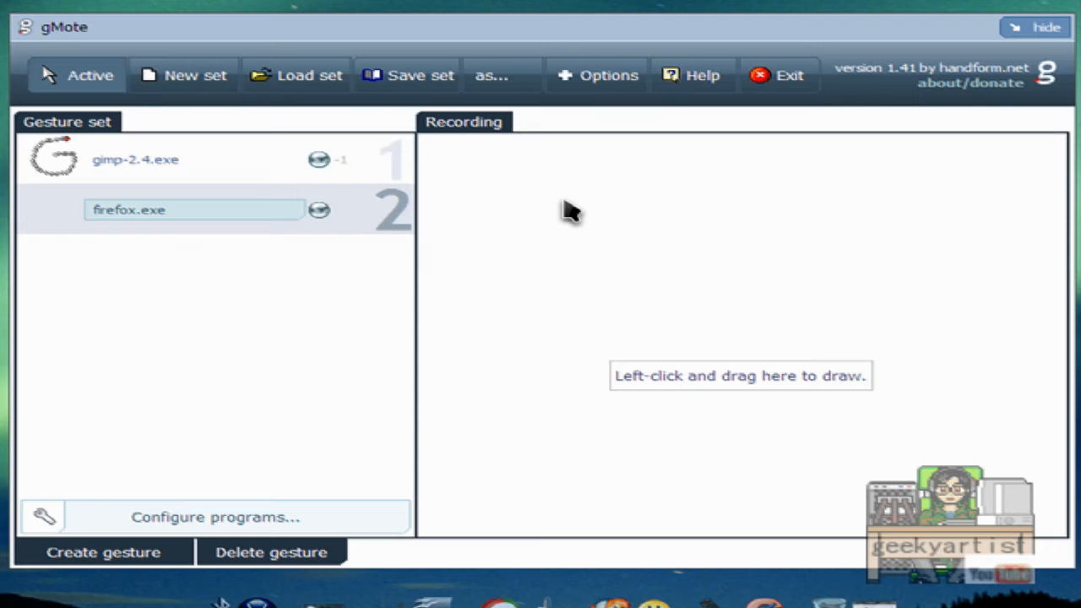
pyautogui.moveTo(513, 193); pyautogui.dragTo(777, 419)
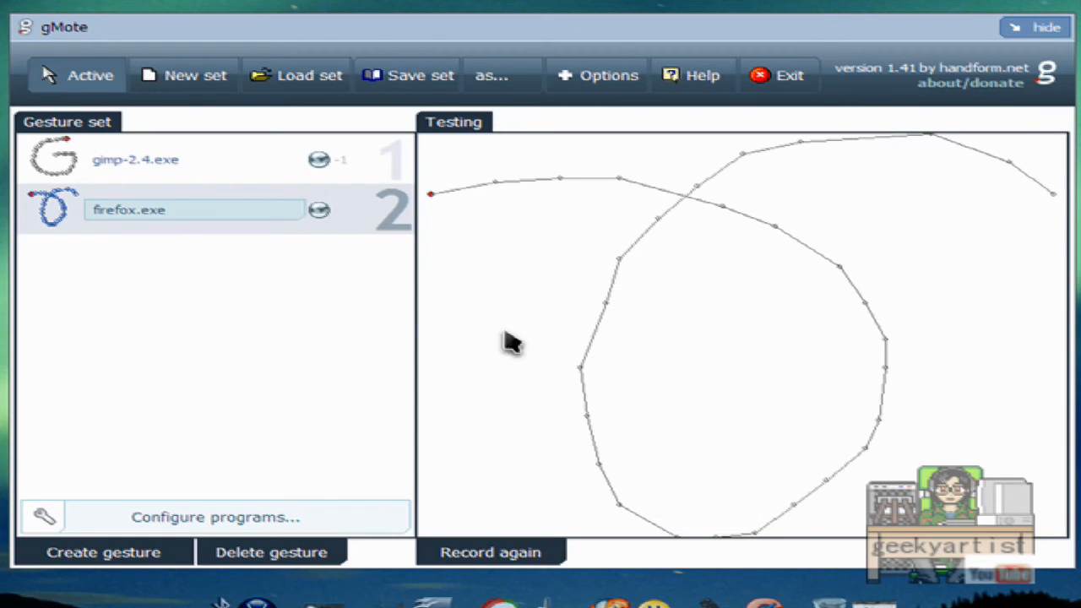
pyautogui.moveTo(127, 269)
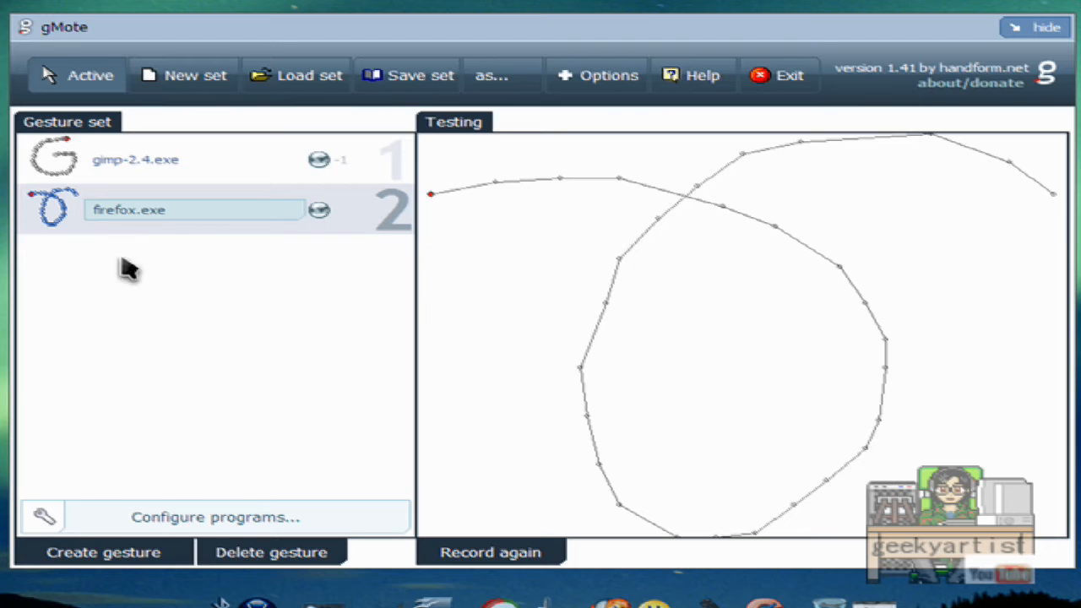
pyautogui.moveTo(336, 283)
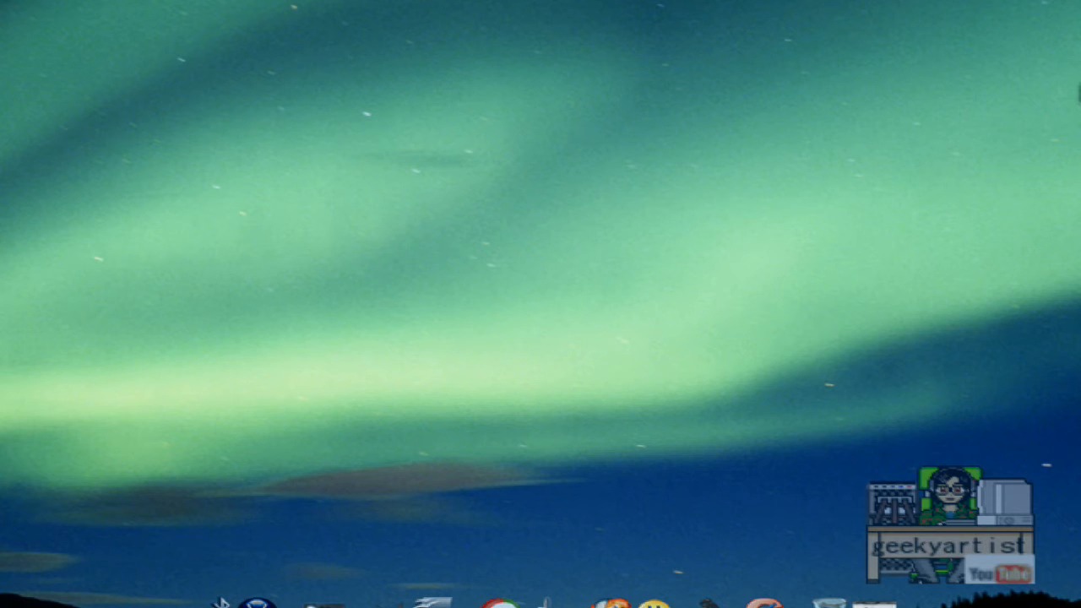
pyautogui.moveTo(385, 75)
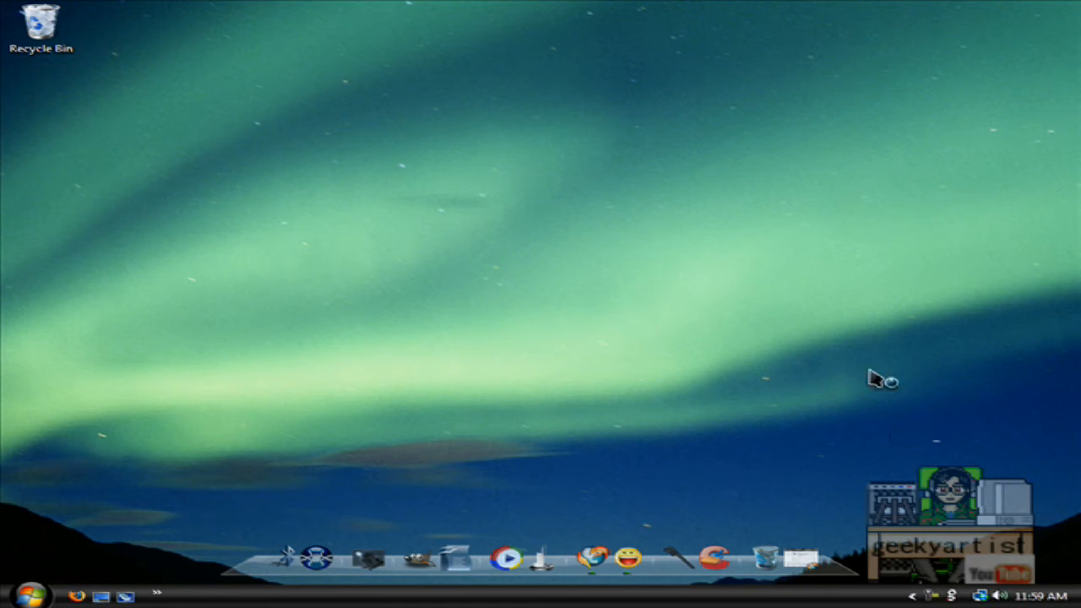
pyautogui.moveTo(743, 341)
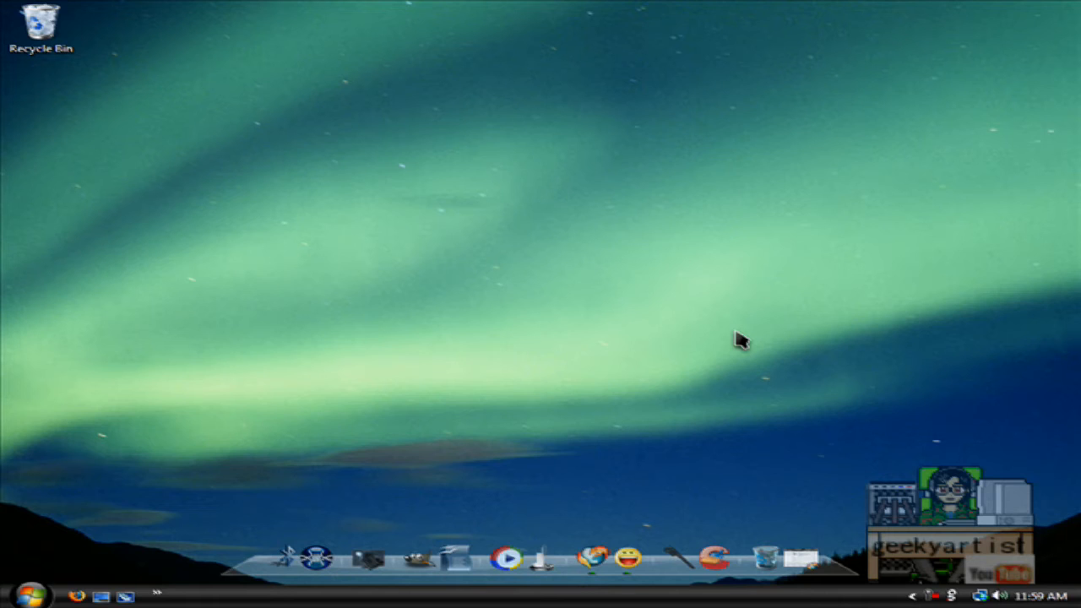
pyautogui.moveTo(523, 271)
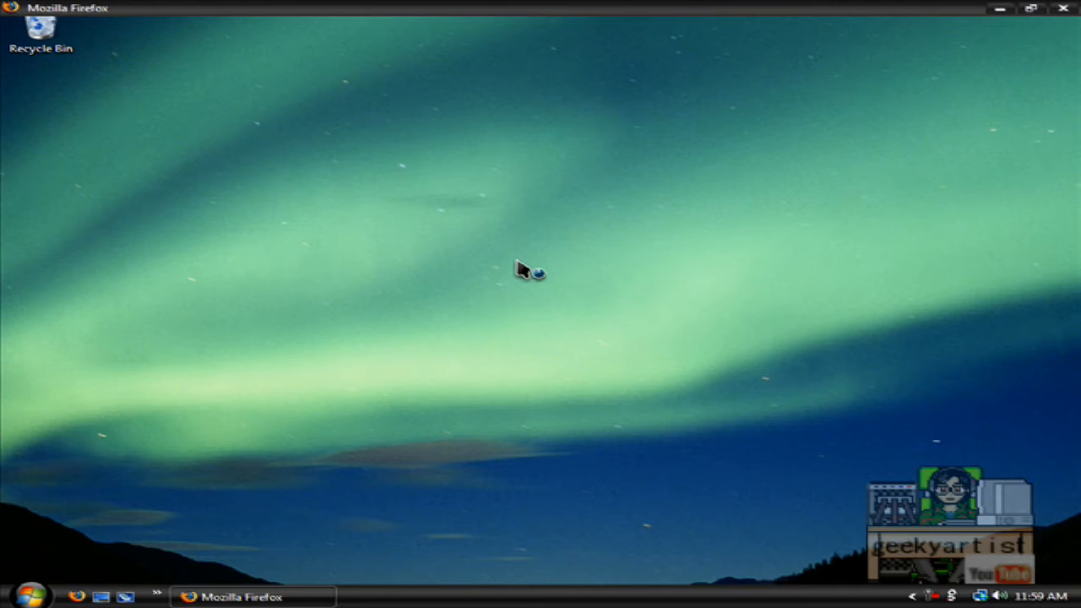
# - Hide gMote to the tray and launch Firefox with the gesture from the desktop
pyautogui.click(240, 596)
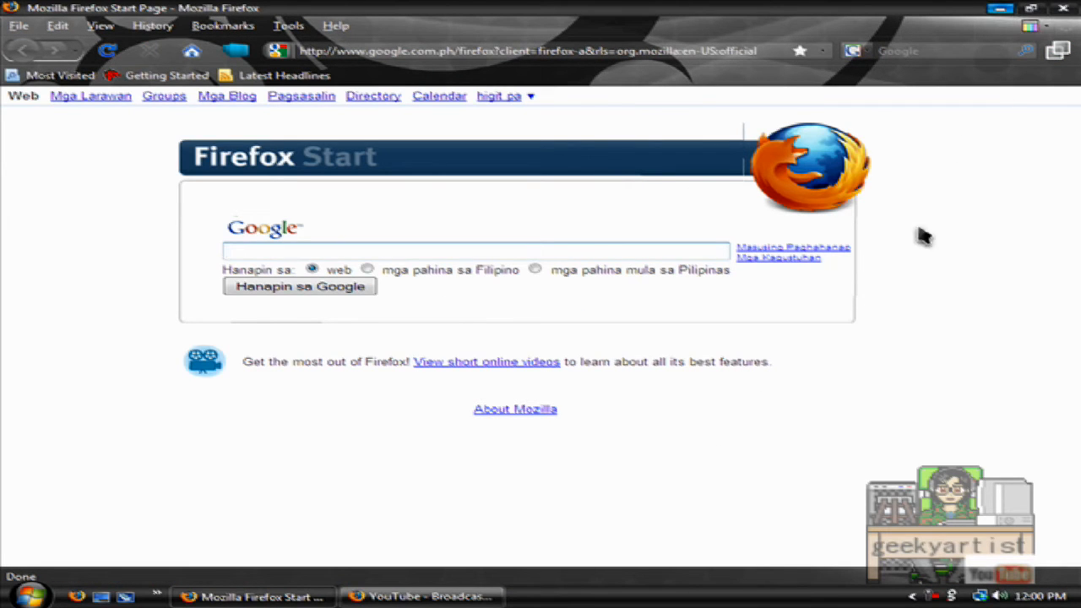
pyautogui.moveTo(902, 290)
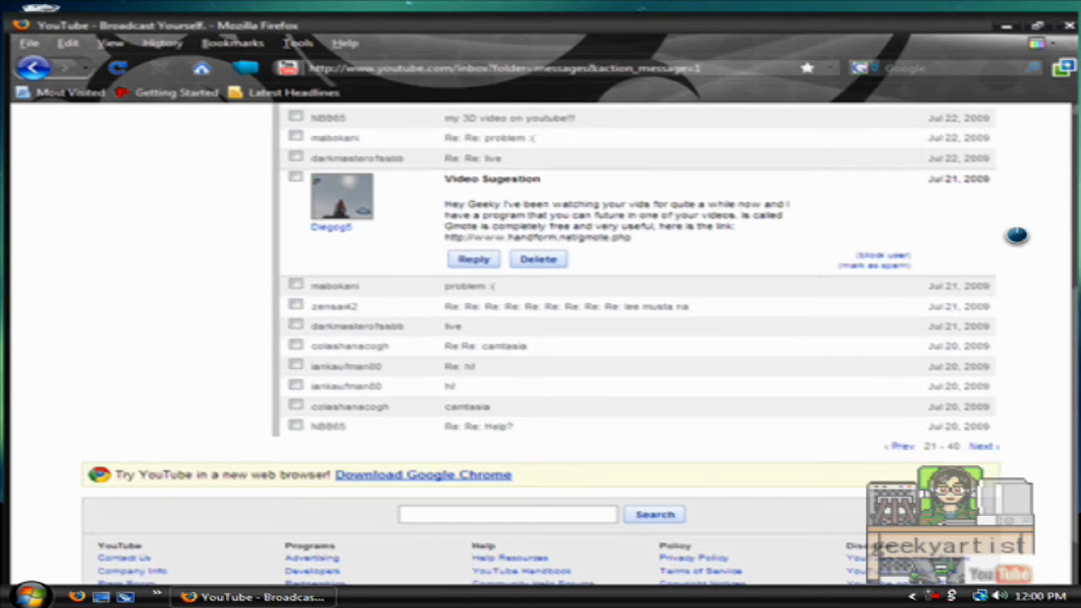
# - Switch to the YouTube inbox window and set Firefox aside to show the desktop
pyautogui.click(1005, 25)
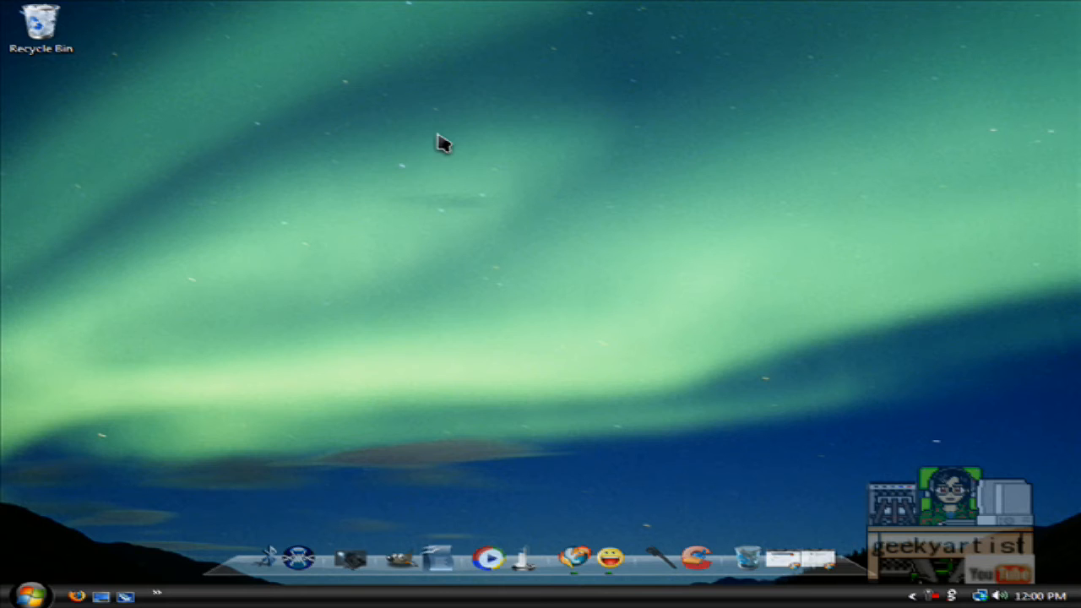
pyautogui.moveTo(280, 182)
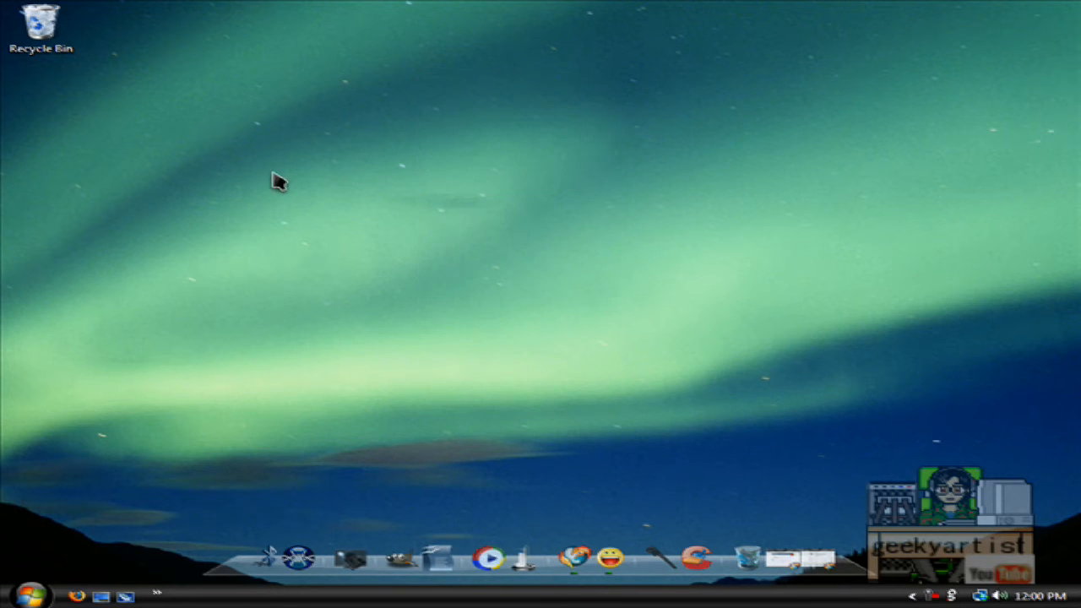
pyautogui.moveTo(739, 313)
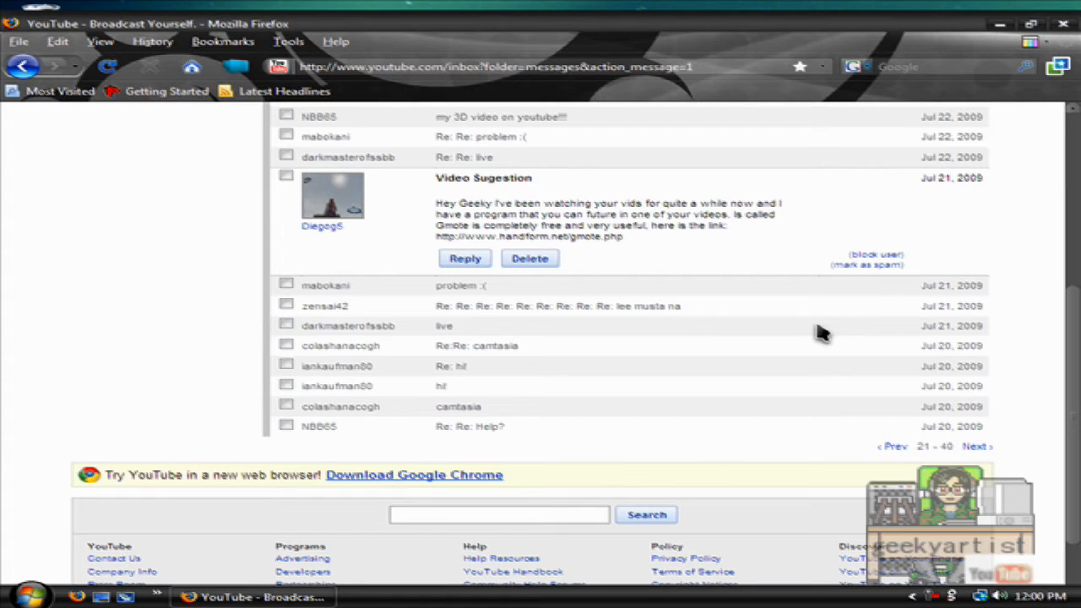
pyautogui.moveTo(1044, 131)
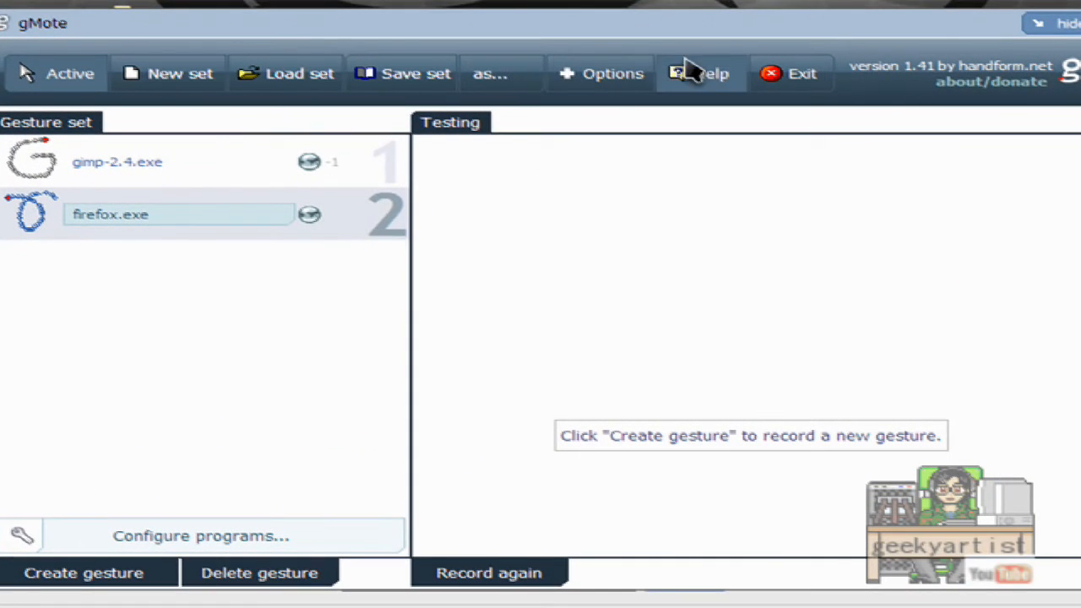
# - Show gMote's Drawing anywhere options with middle-button trigger, trail and notification settings
pyautogui.click(601, 74)
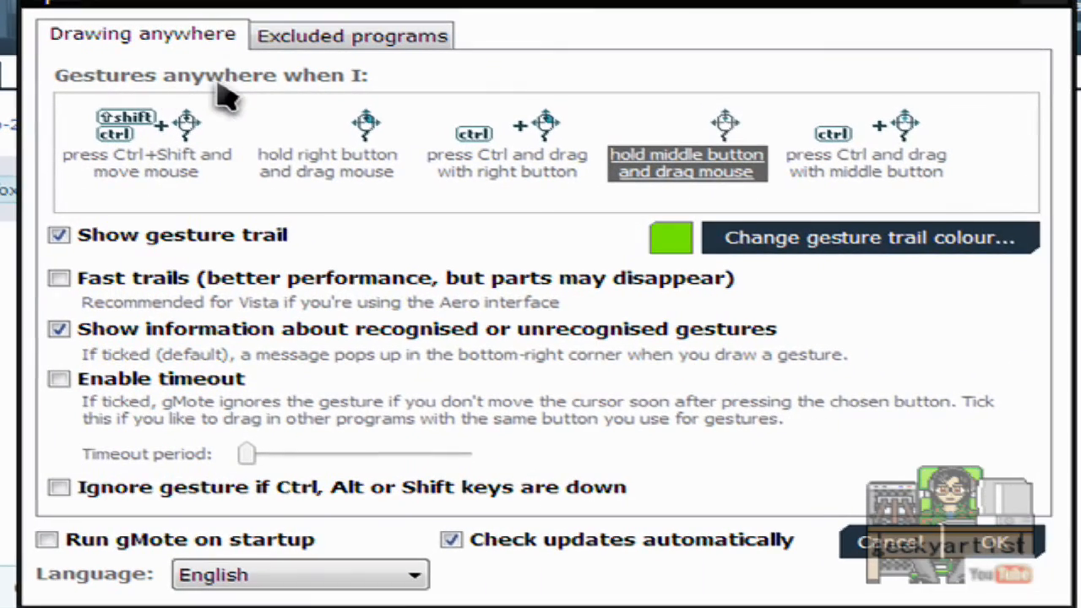
pyautogui.moveTo(371, 102)
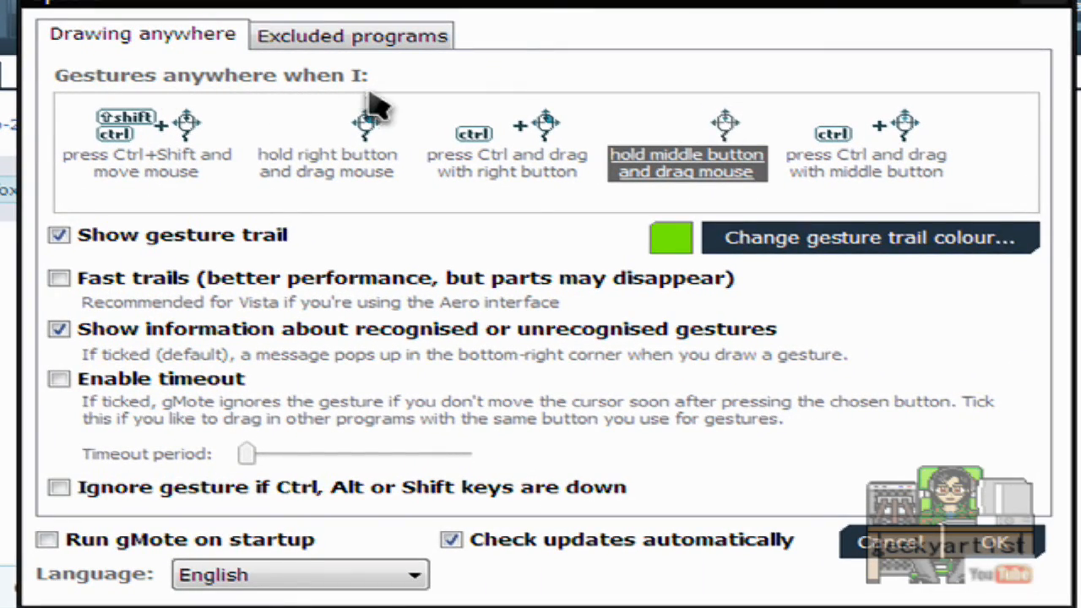
pyautogui.moveTo(976, 169)
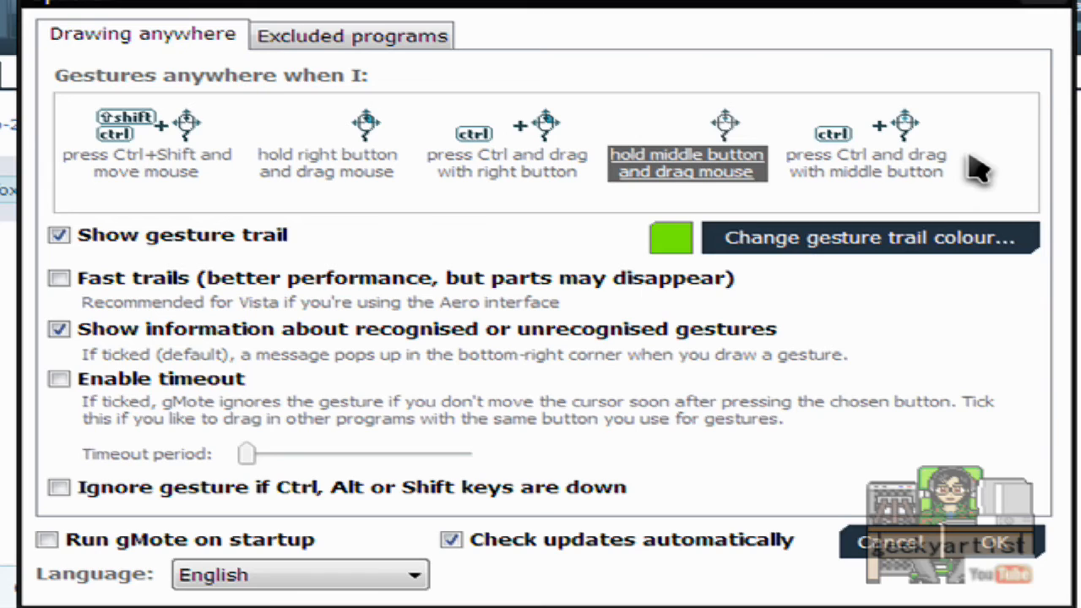
pyautogui.moveTo(928, 135)
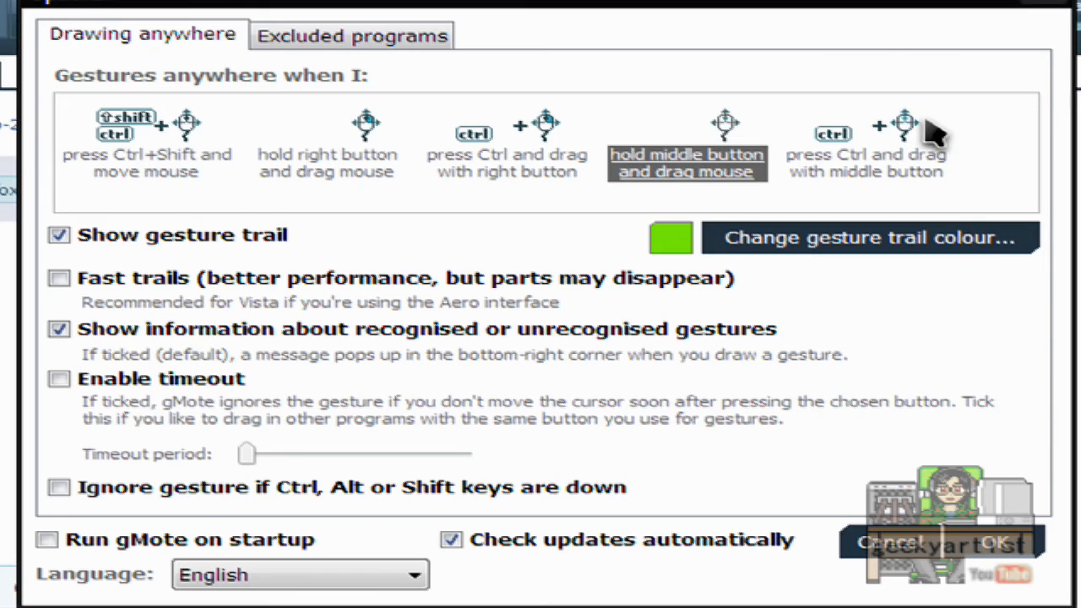
pyautogui.moveTo(216, 206)
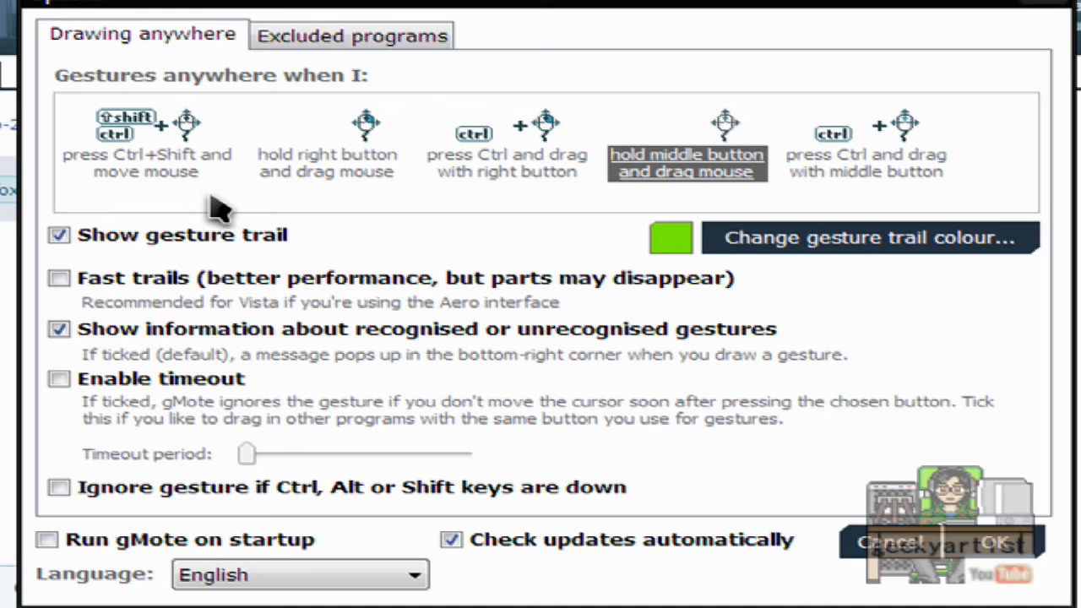
pyautogui.moveTo(346, 177)
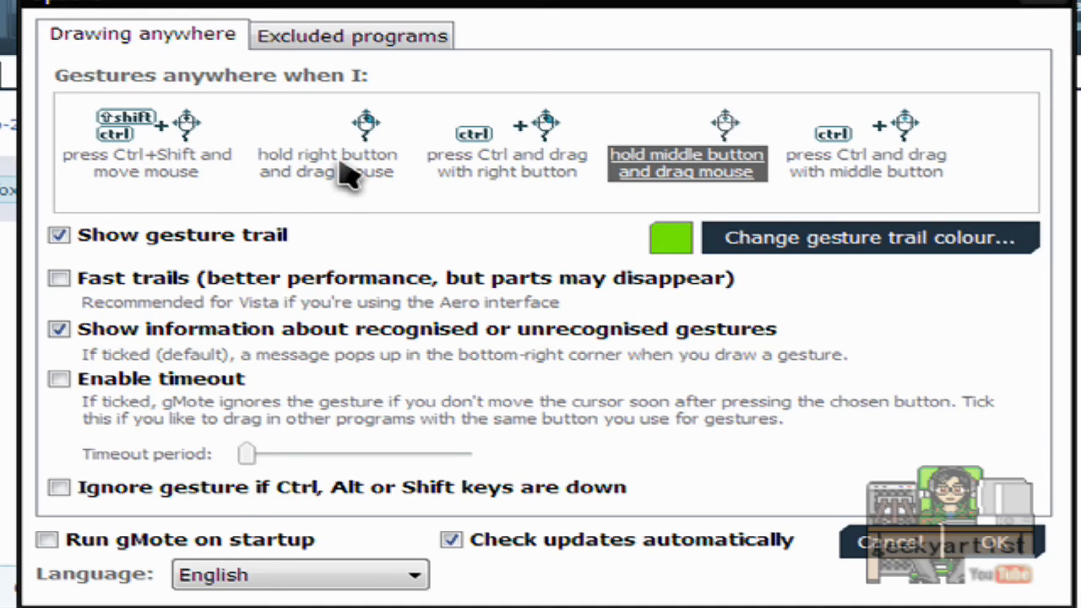
pyautogui.moveTo(402, 283)
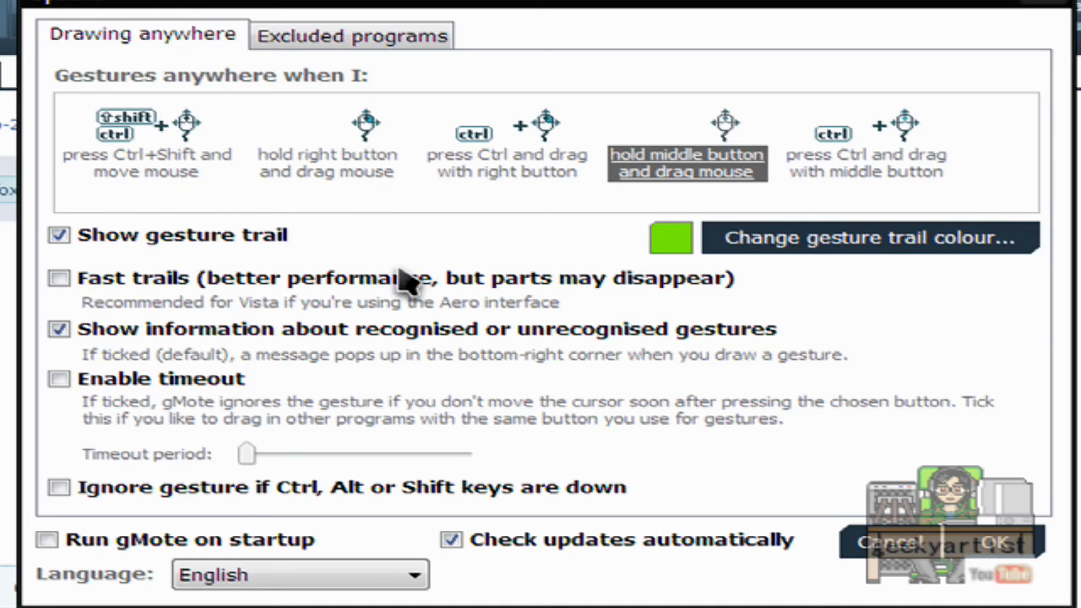
pyautogui.moveTo(743, 177)
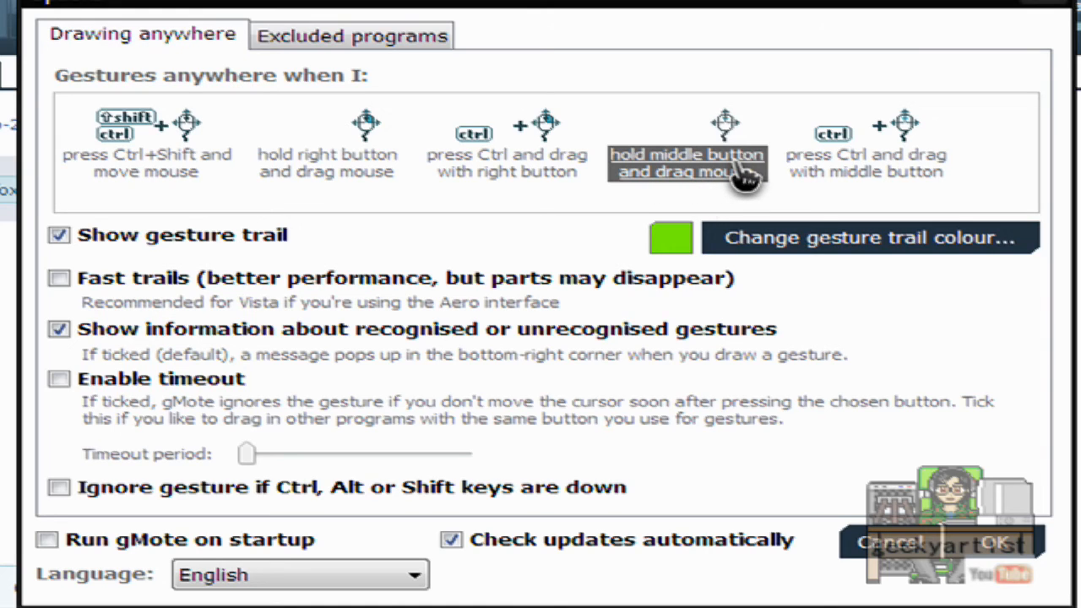
pyautogui.moveTo(858, 223)
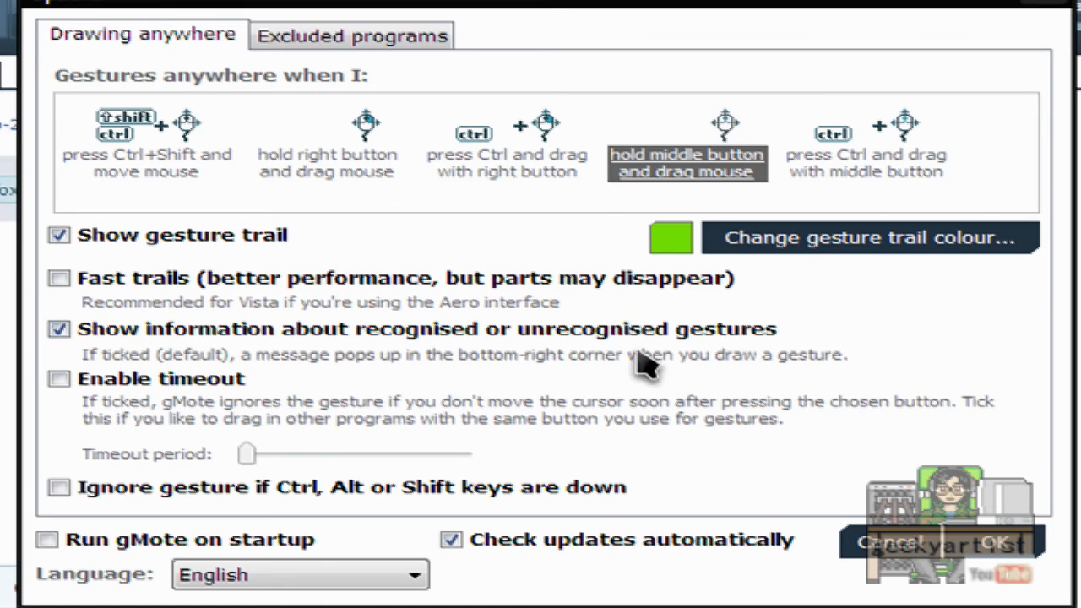
pyautogui.moveTo(233, 389)
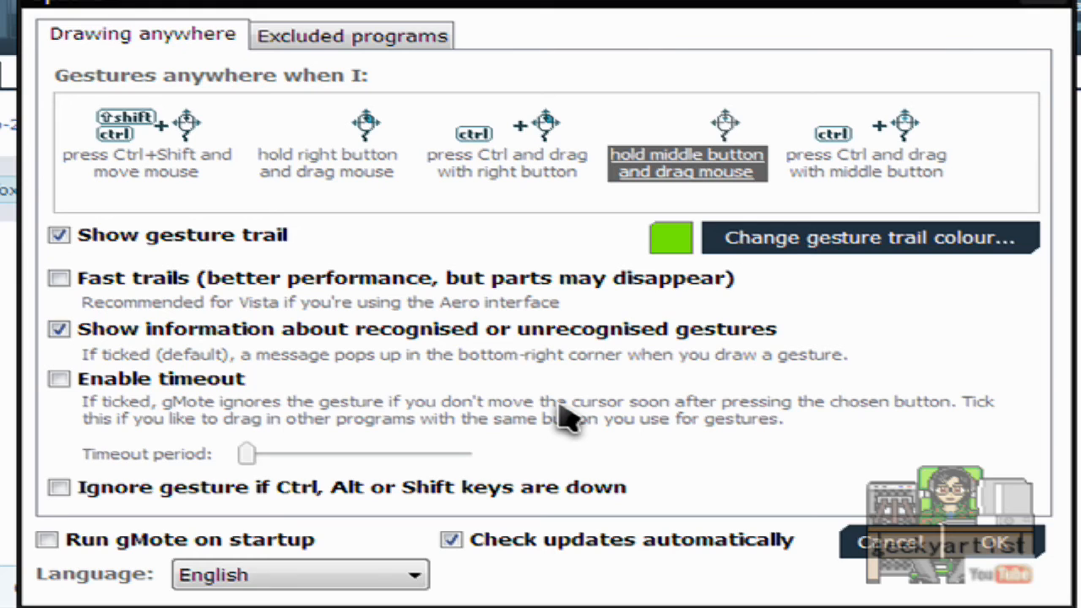
pyautogui.moveTo(173, 431)
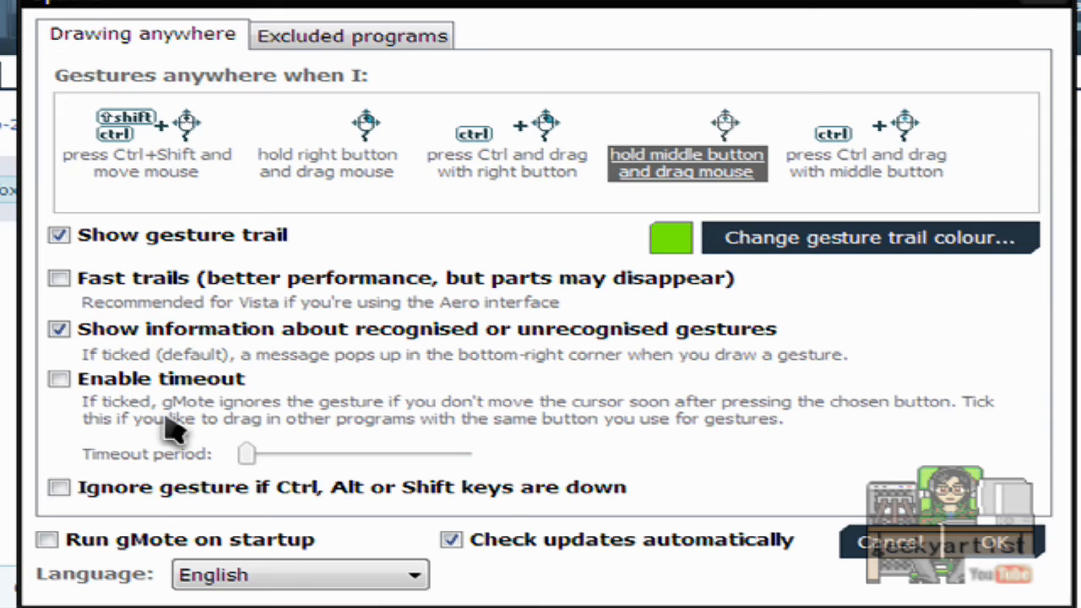
pyautogui.moveTo(726, 565)
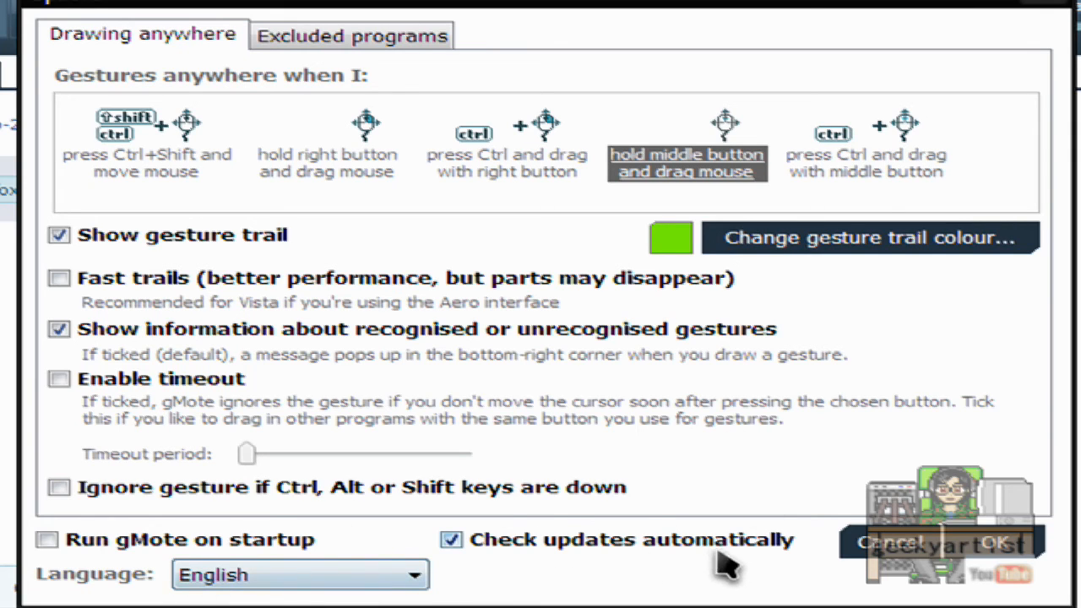
# - Review the empty Excluded programs list with recently used programs offered
pyautogui.click(351, 34)
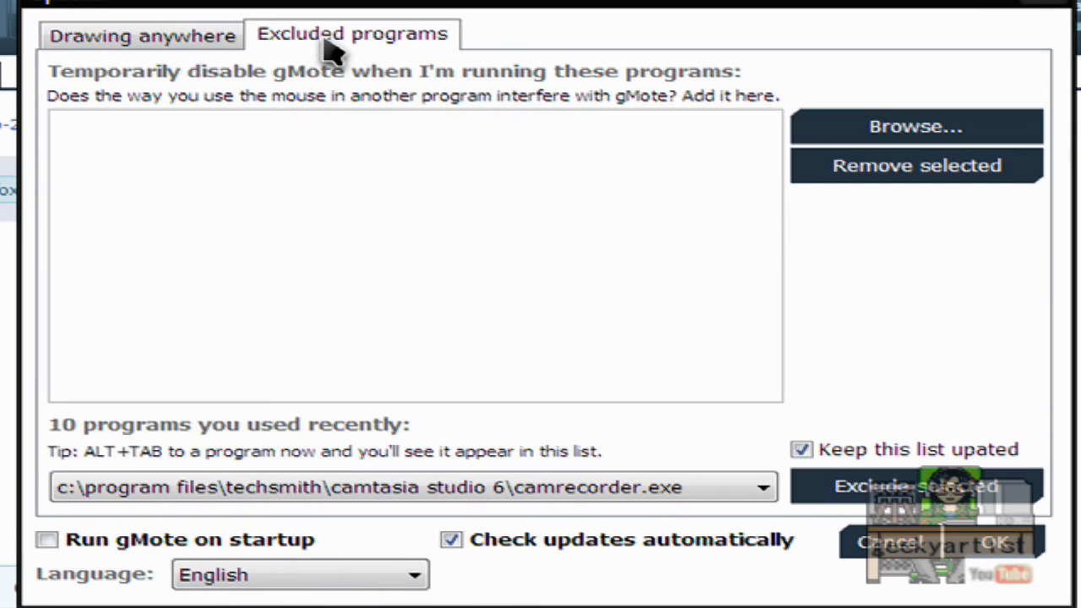
pyautogui.moveTo(476, 253)
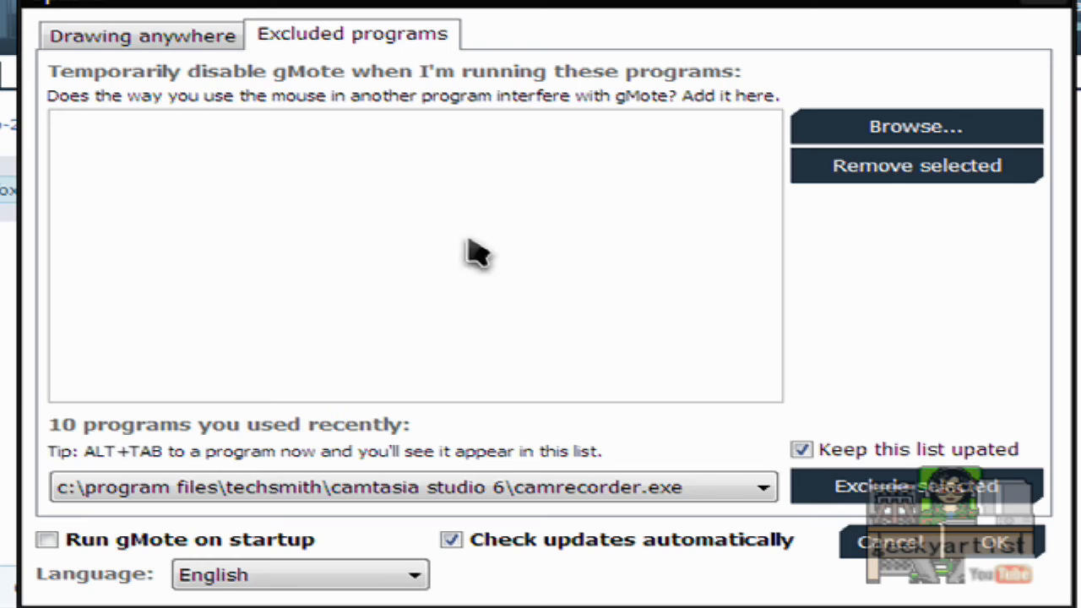
pyautogui.moveTo(466, 304)
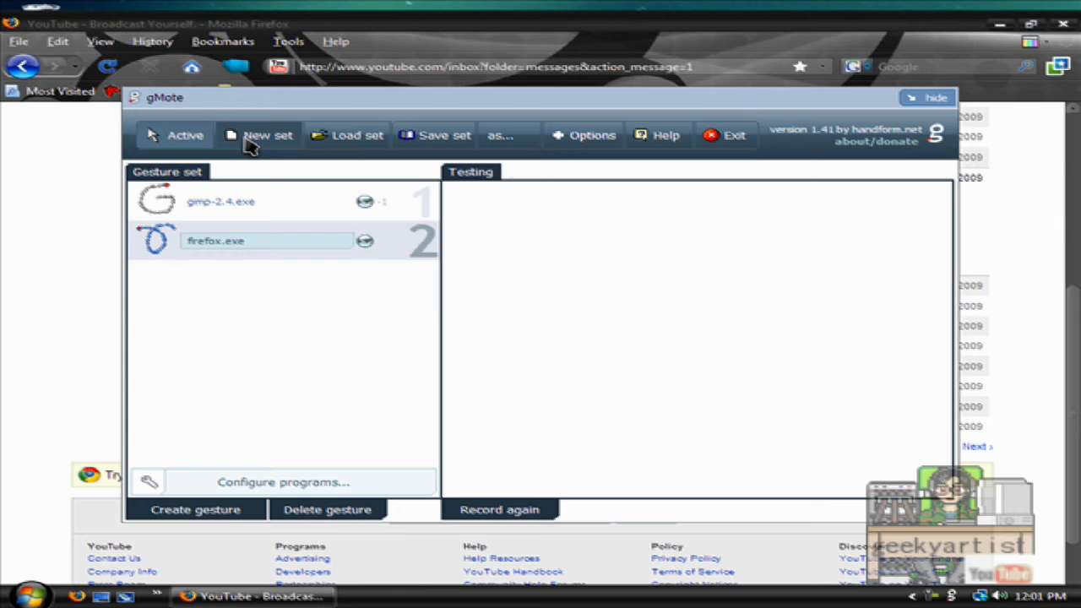
# - Save the gimp and firefox gesture set as my.mtd in D:\gMote
pyautogui.click(267, 135)
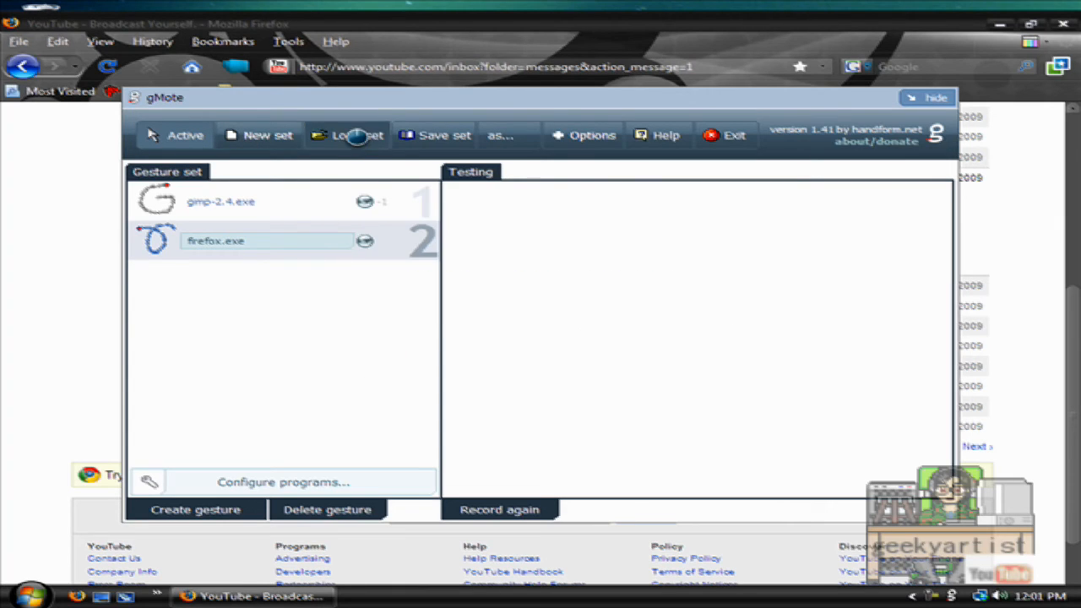
pyautogui.moveTo(475, 210)
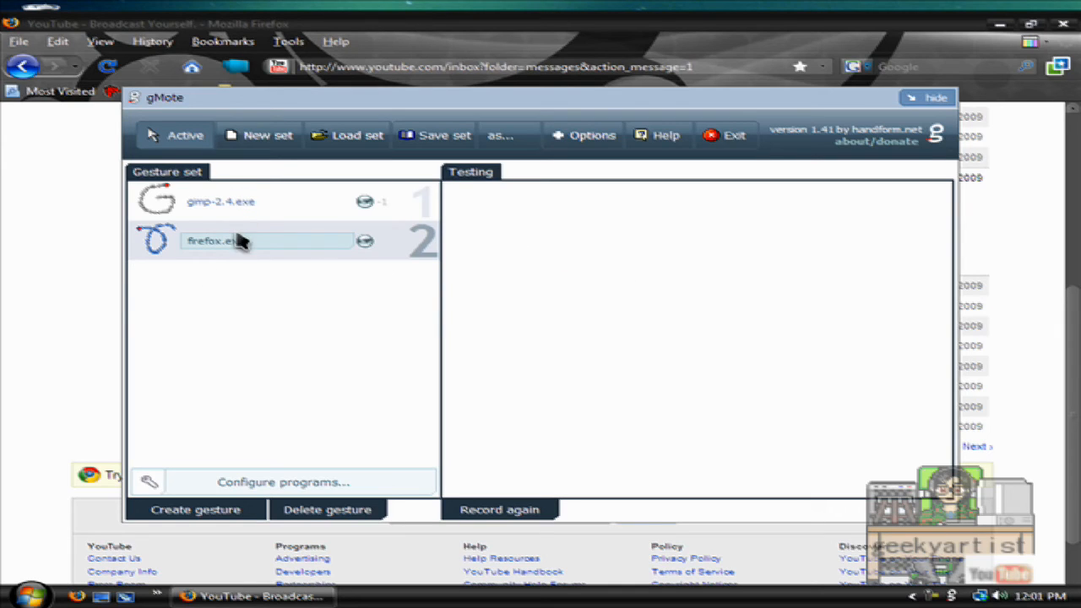
pyautogui.moveTo(515, 184)
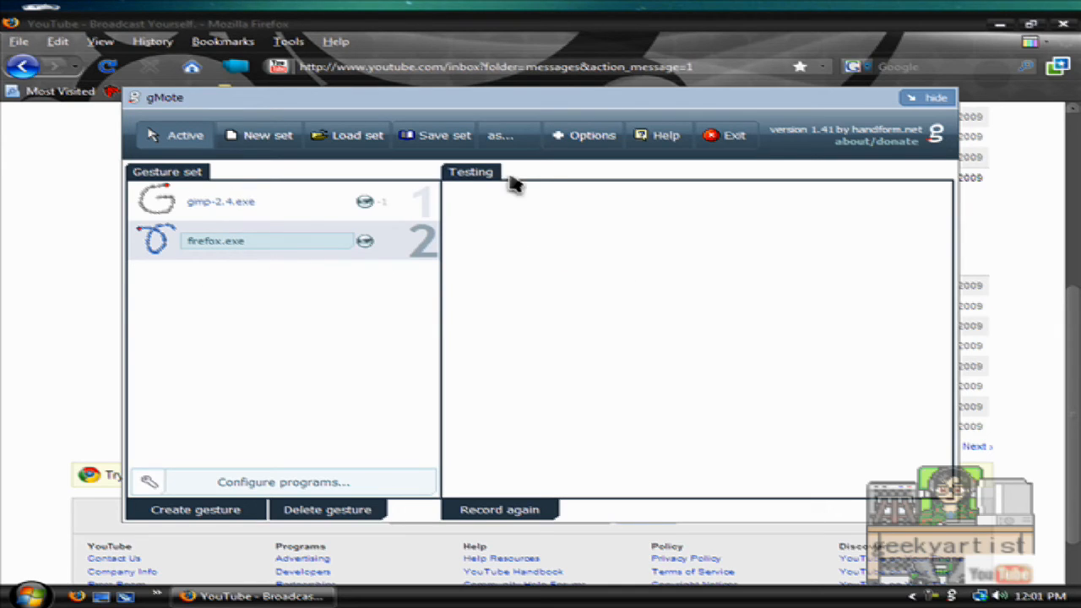
pyautogui.moveTo(544, 211)
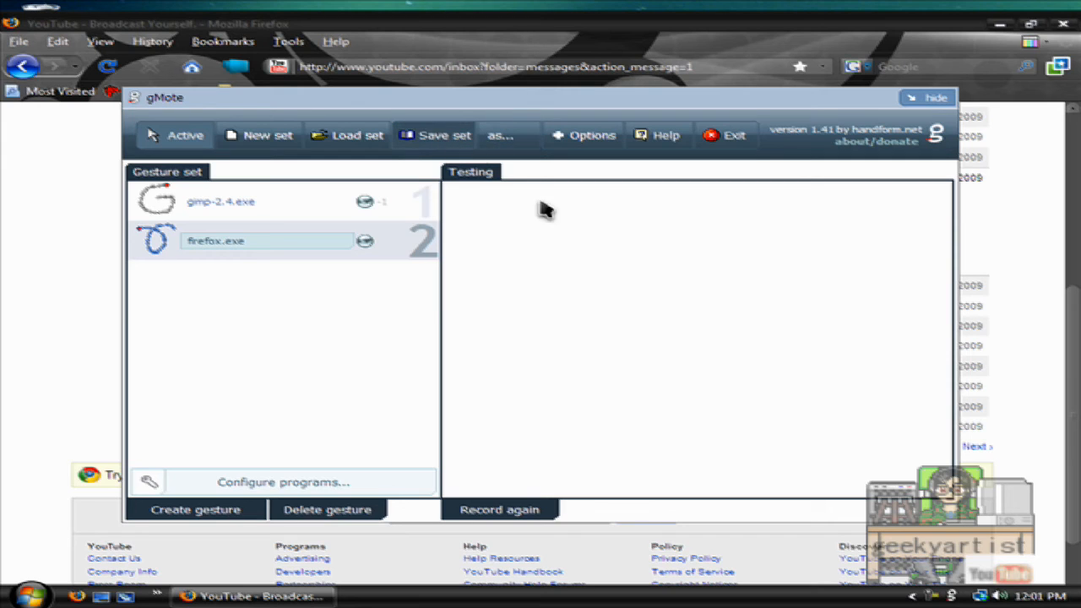
pyautogui.click(500, 135)
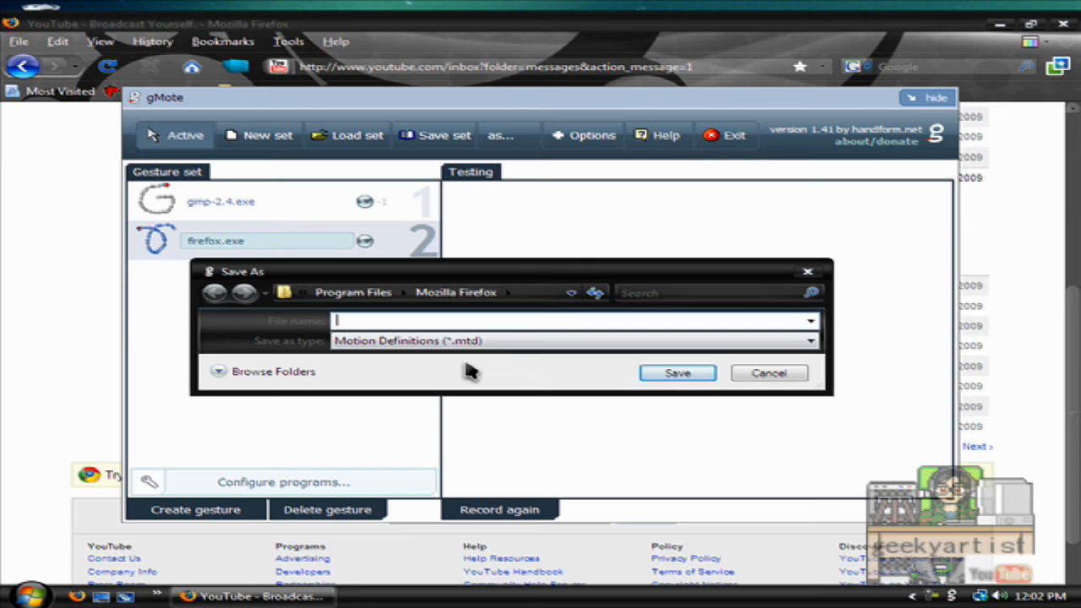
pyautogui.moveTo(566, 312)
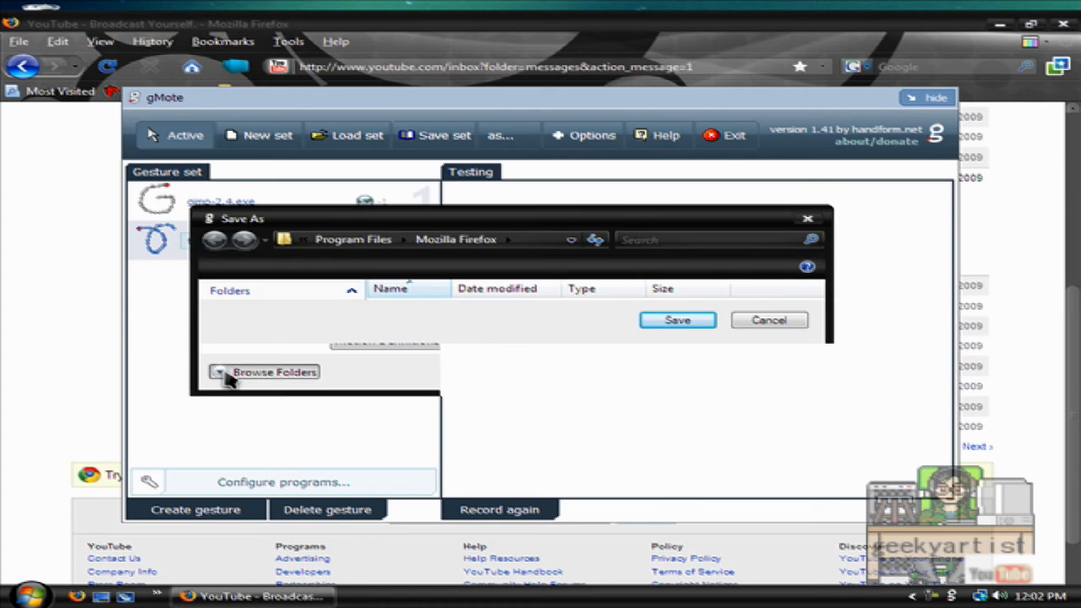
pyautogui.click(273, 372)
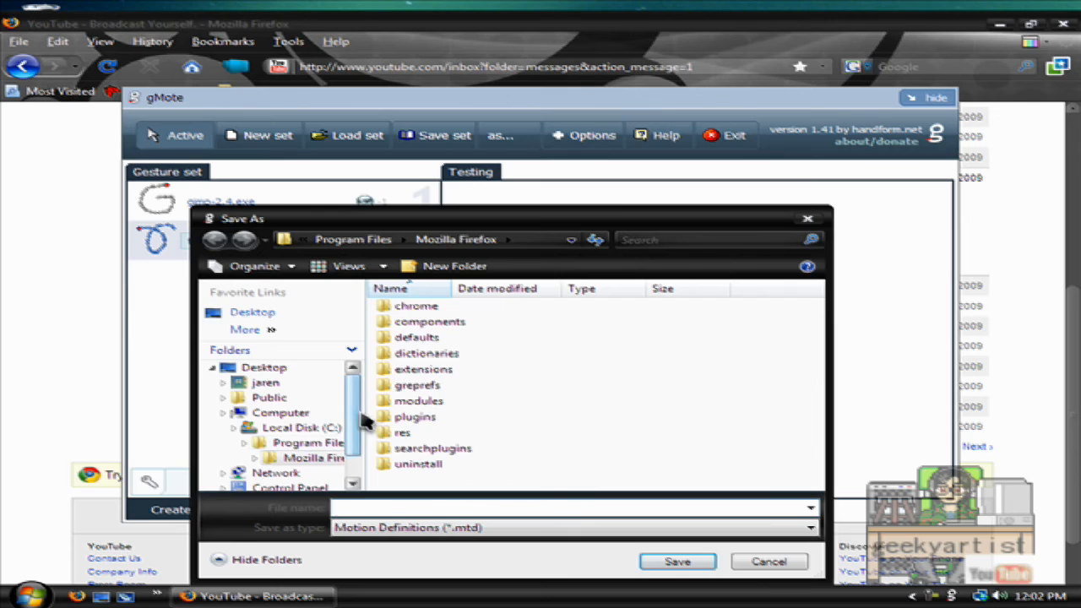
pyautogui.write('m')
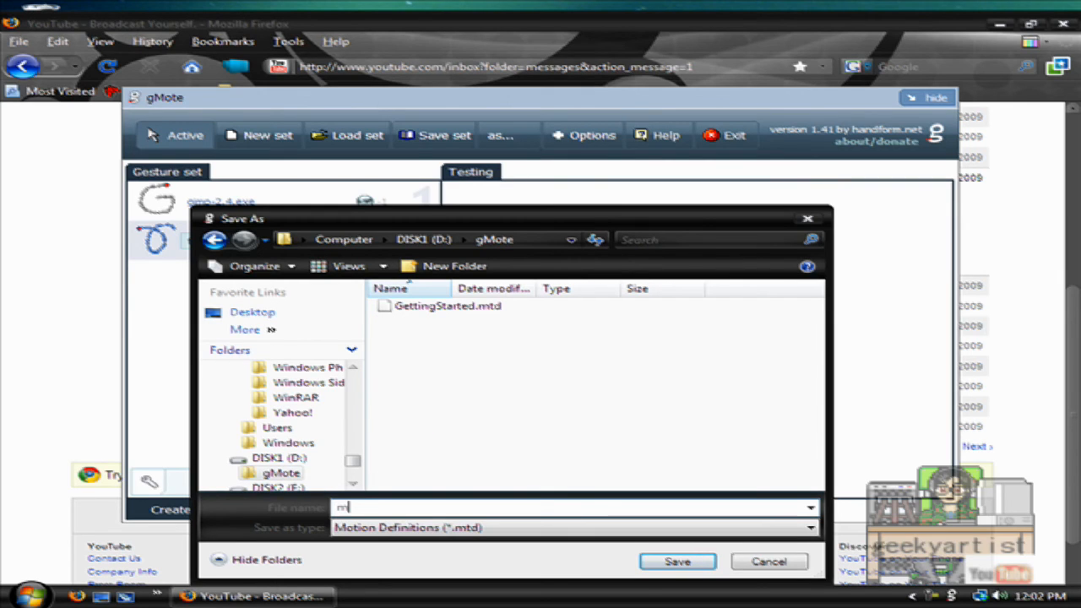
pyautogui.click(675, 560)
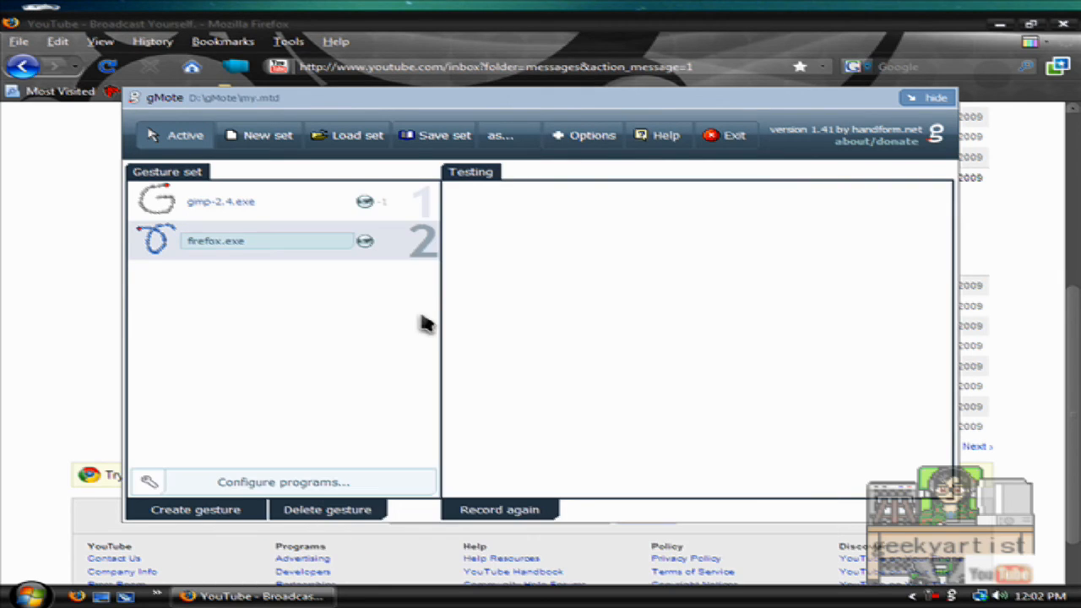
pyautogui.moveTo(464, 162)
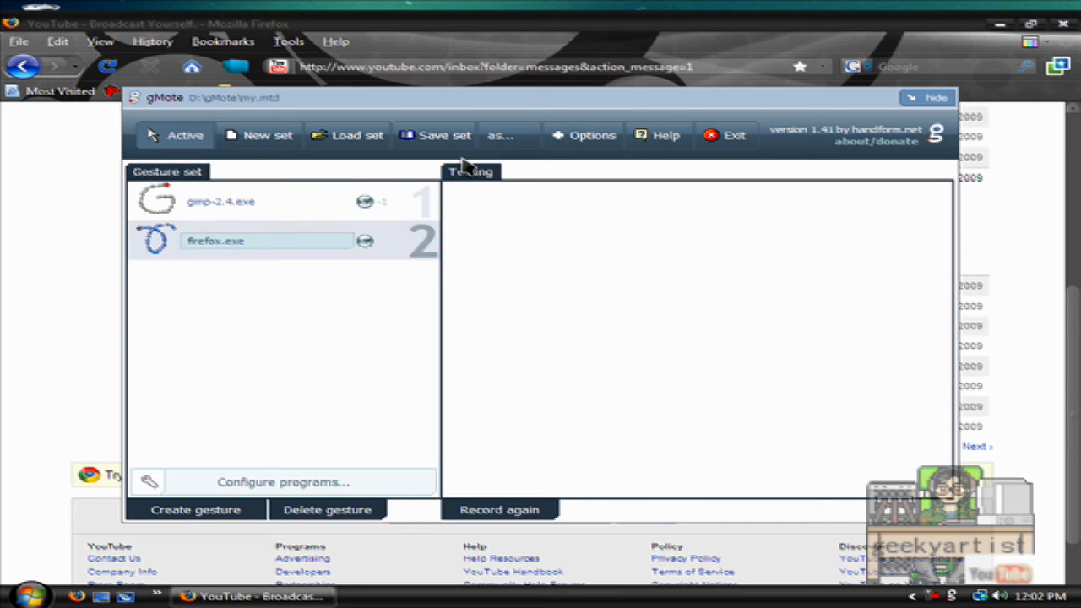
# - Load GettingStarted.mtd, then reload my.mtd to restore the gimp and firefox gestures
pyautogui.click(346, 135)
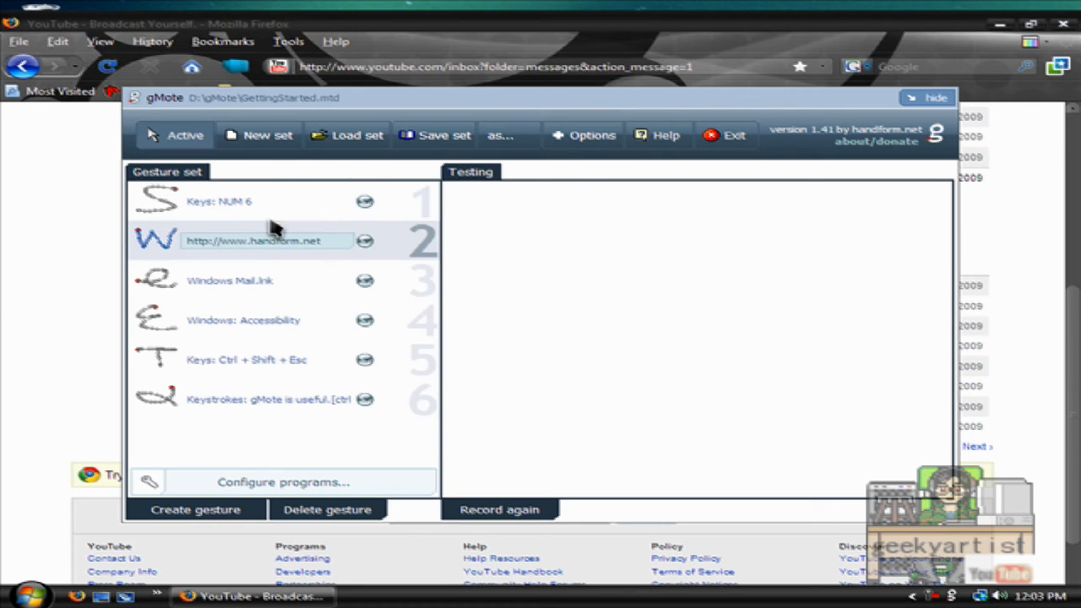
pyautogui.moveTo(336, 398)
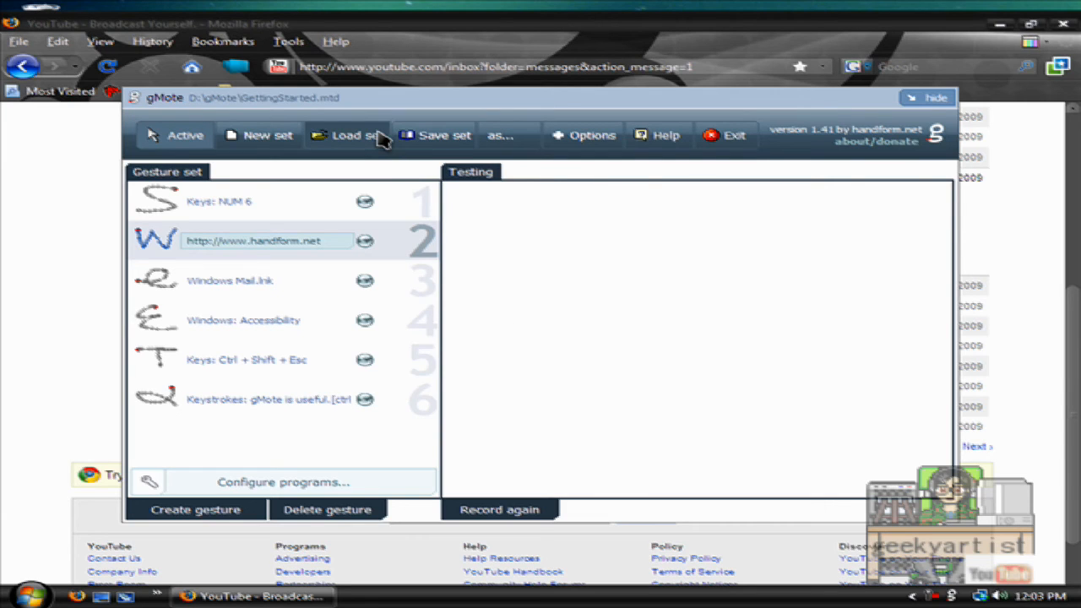
pyautogui.click(346, 135)
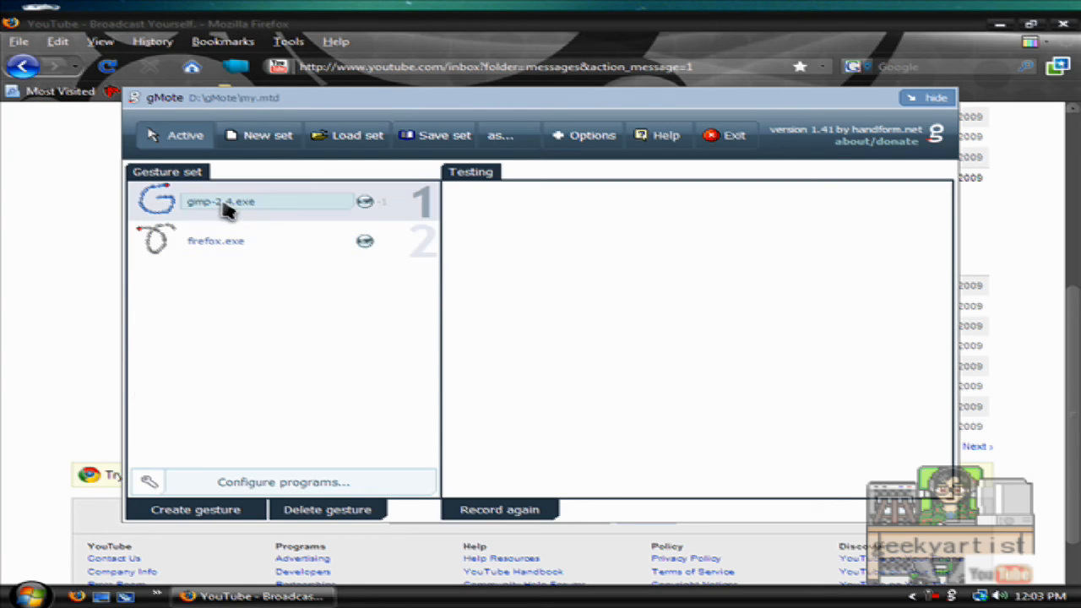
pyautogui.click(216, 240)
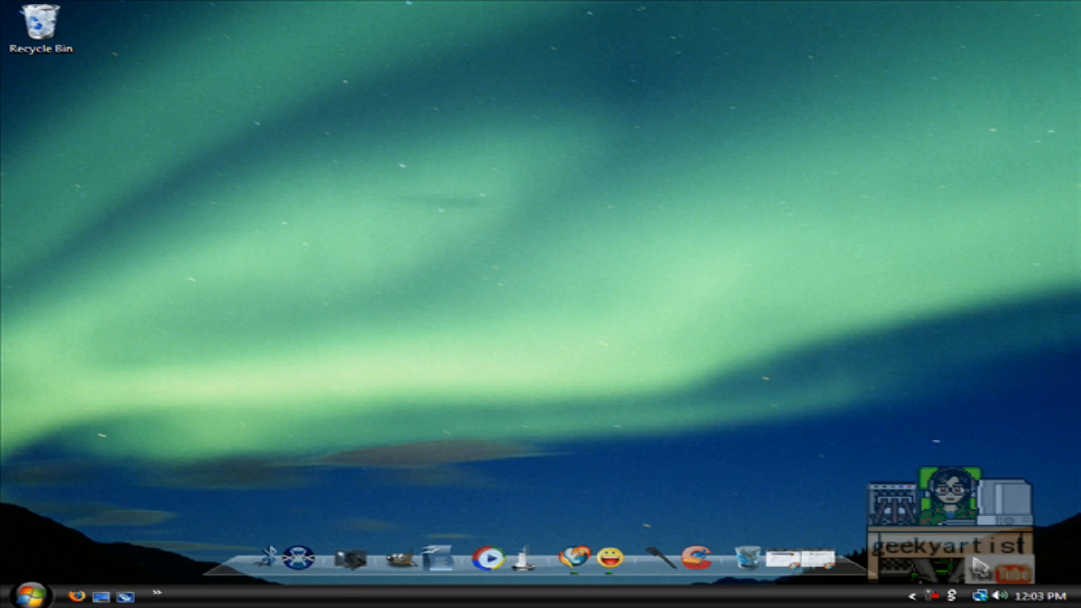
pyautogui.moveTo(655, 327)
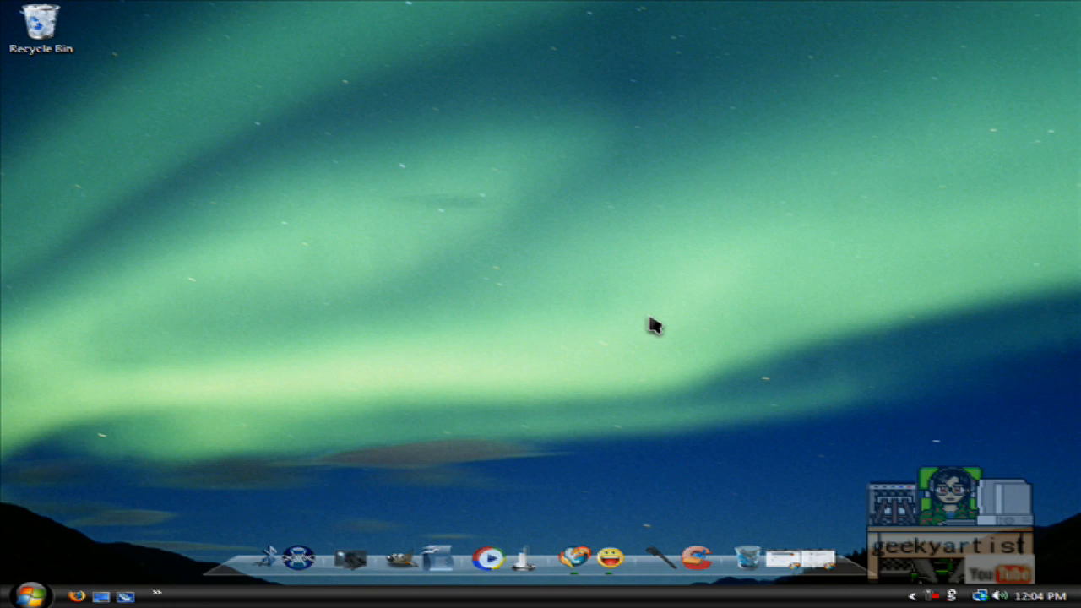
pyautogui.moveTo(932, 601)
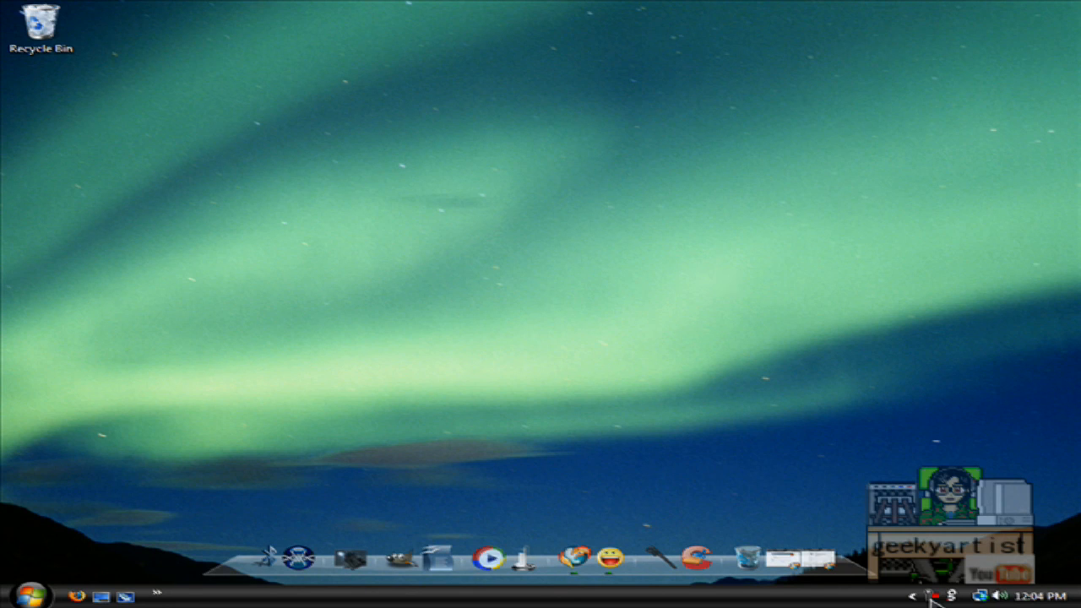